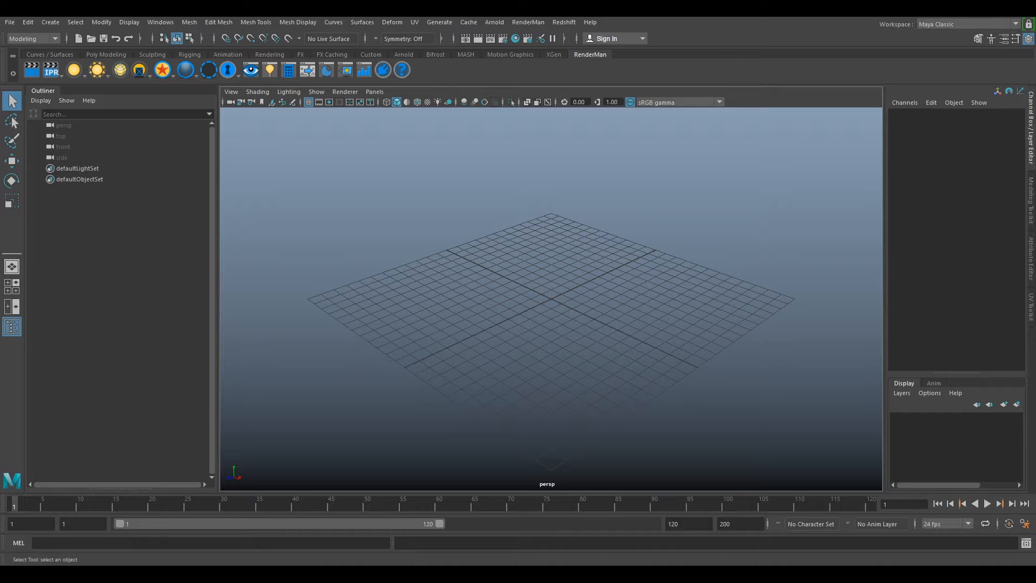
pyautogui.moveTo(683, 286)
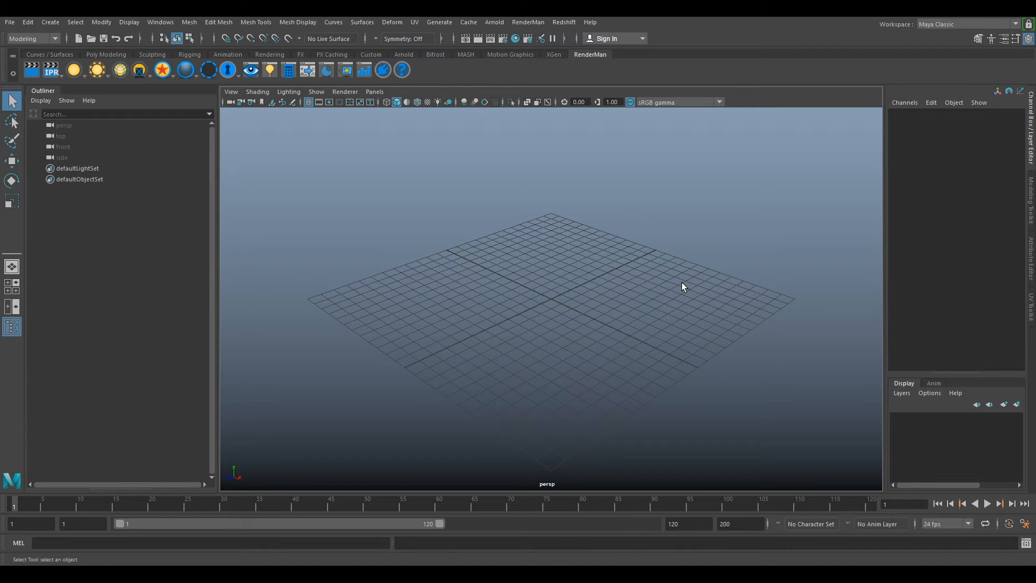
# Step: Import the LightHouse_BG01_V001_UHD_Cam_V001 camera .mel file from the MM005 shot folder
pyautogui.click(9, 21)
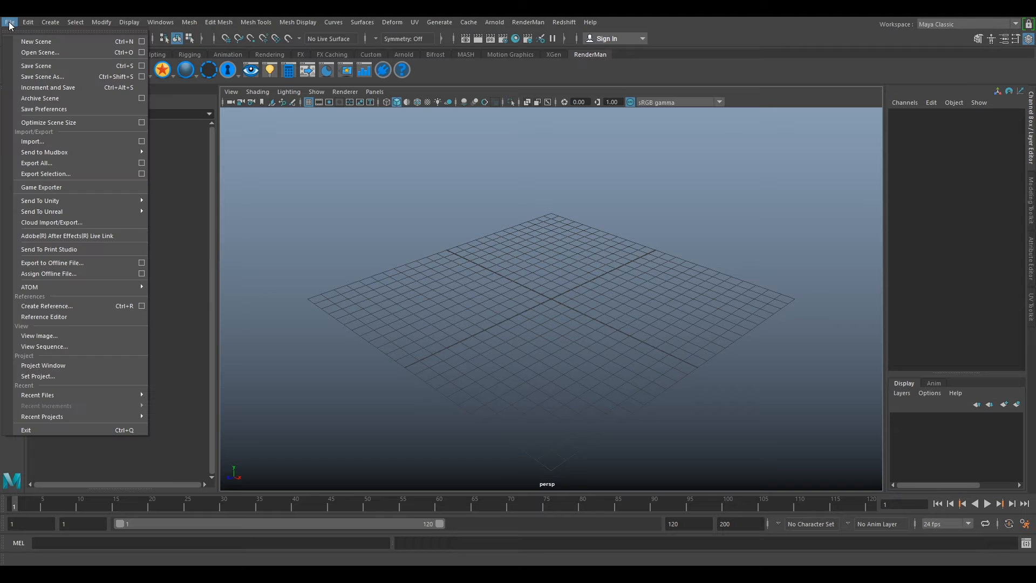
pyautogui.click(32, 141)
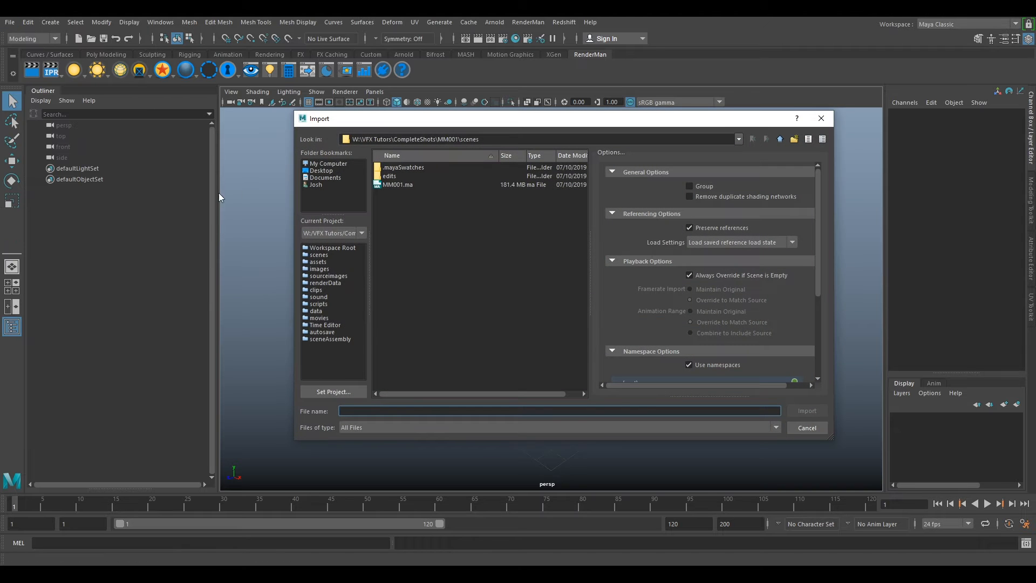
pyautogui.click(327, 163)
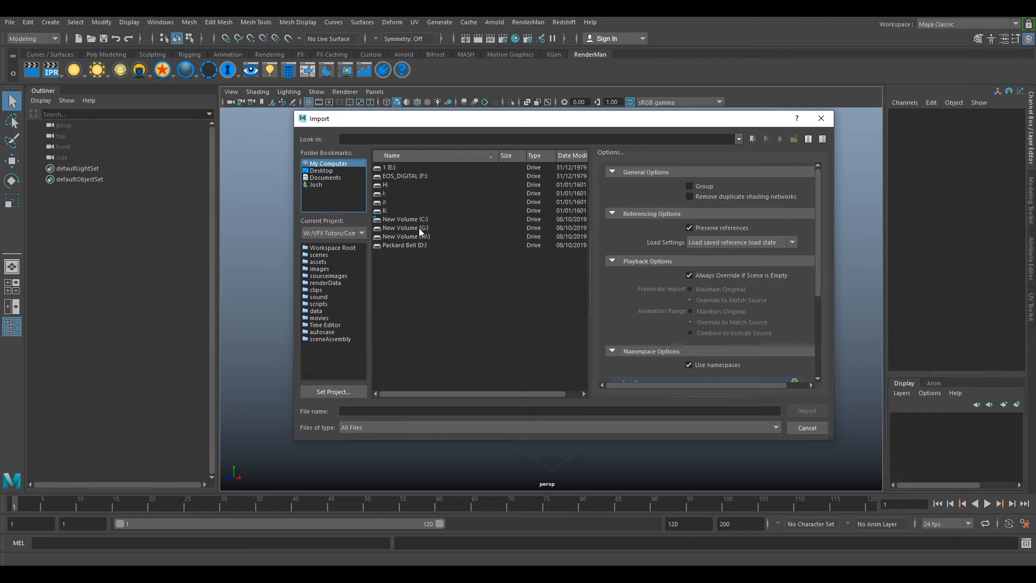
pyautogui.doubleClick(401, 227)
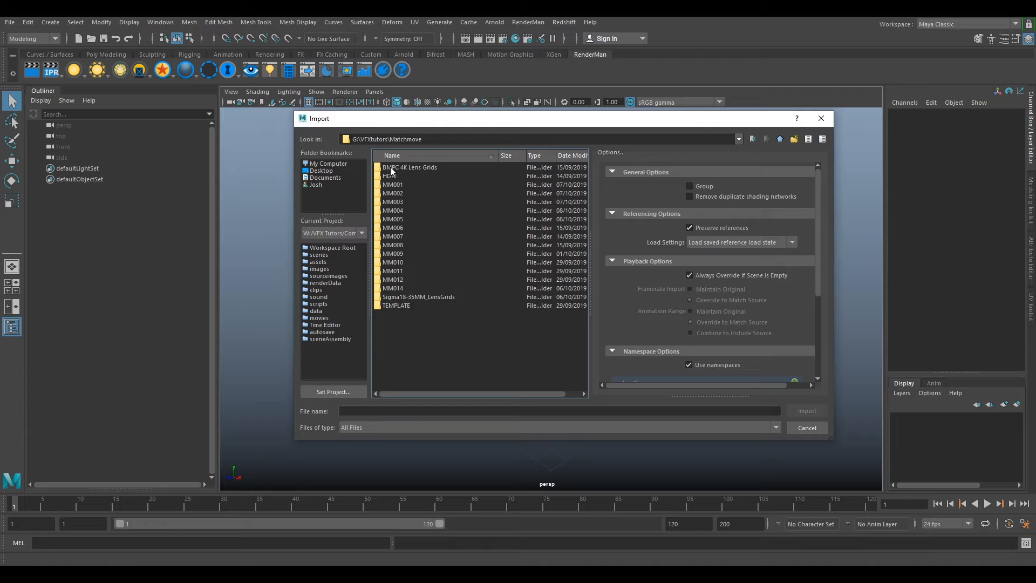
pyautogui.doubleClick(392, 218)
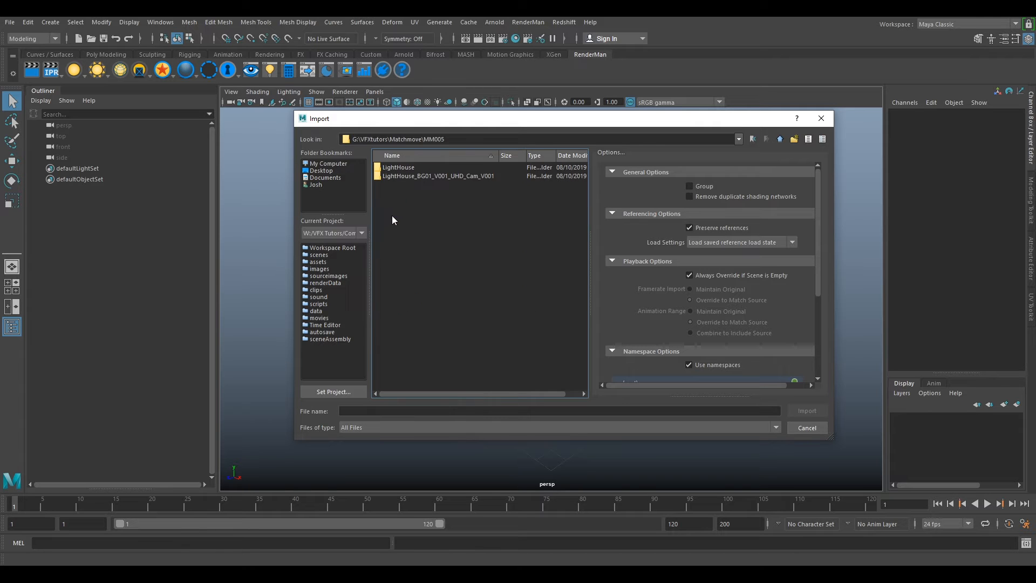
pyautogui.click(438, 176)
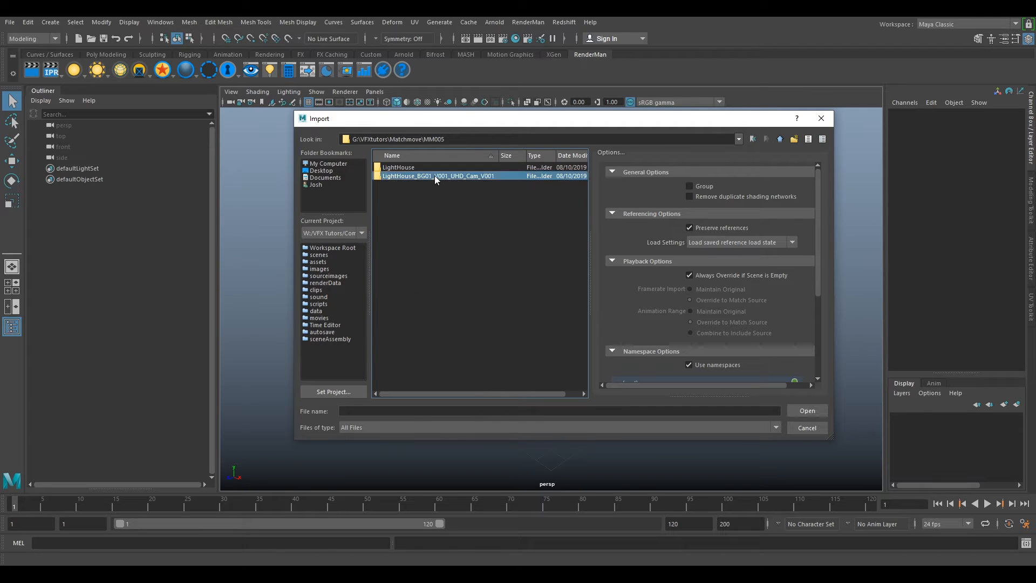
pyautogui.doubleClick(437, 176)
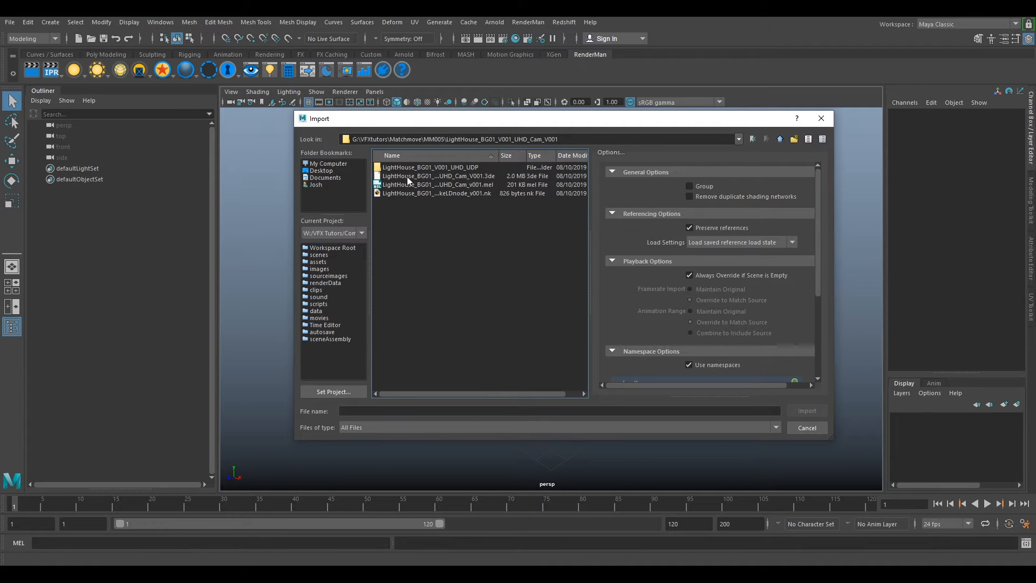
pyautogui.click(436, 185)
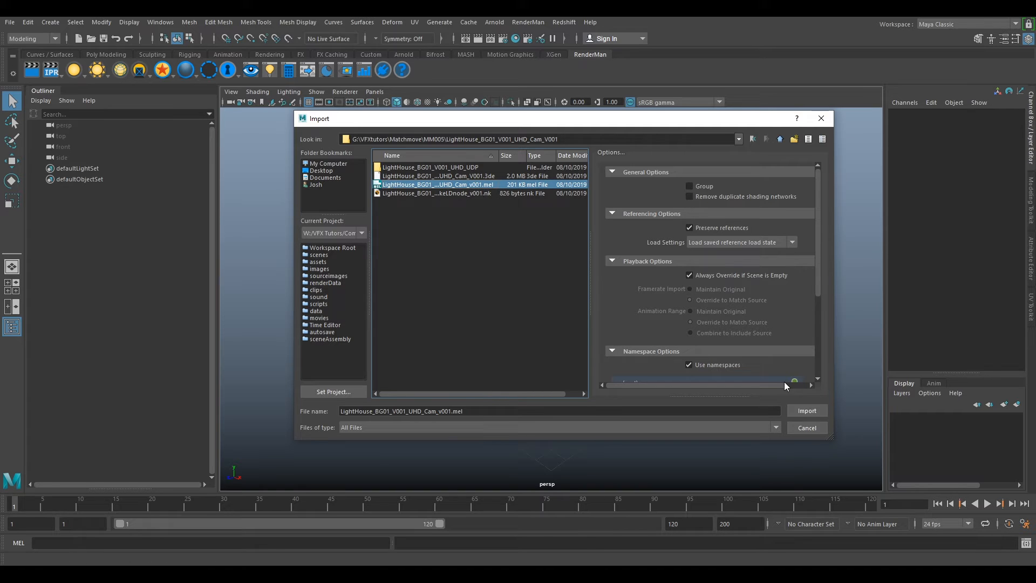
pyautogui.click(806, 410)
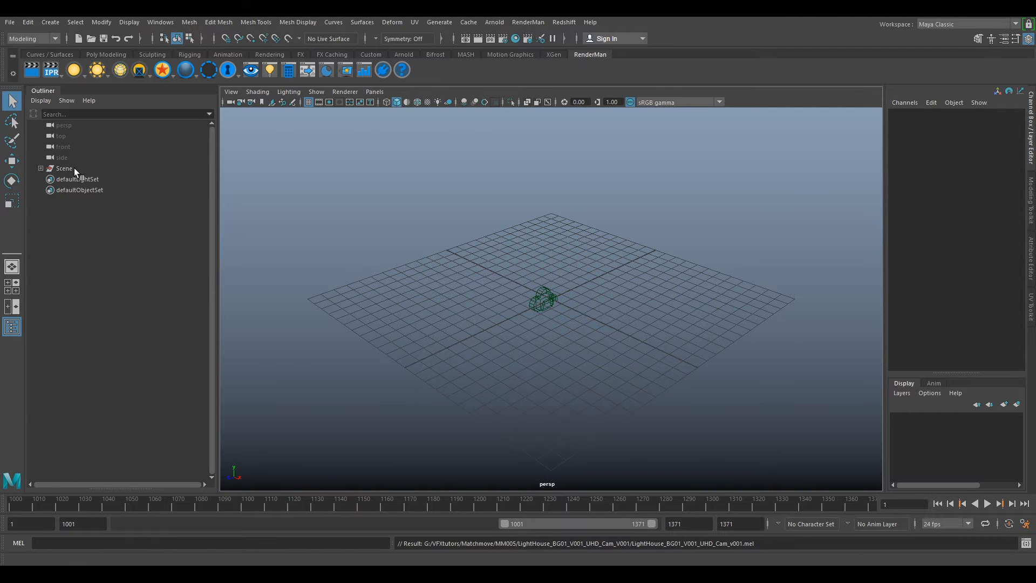
# Step: Rename the imported Scene group to MM and delete the extra Sigma18 camera inside it
pyautogui.click(64, 168)
pyautogui.write('MM')
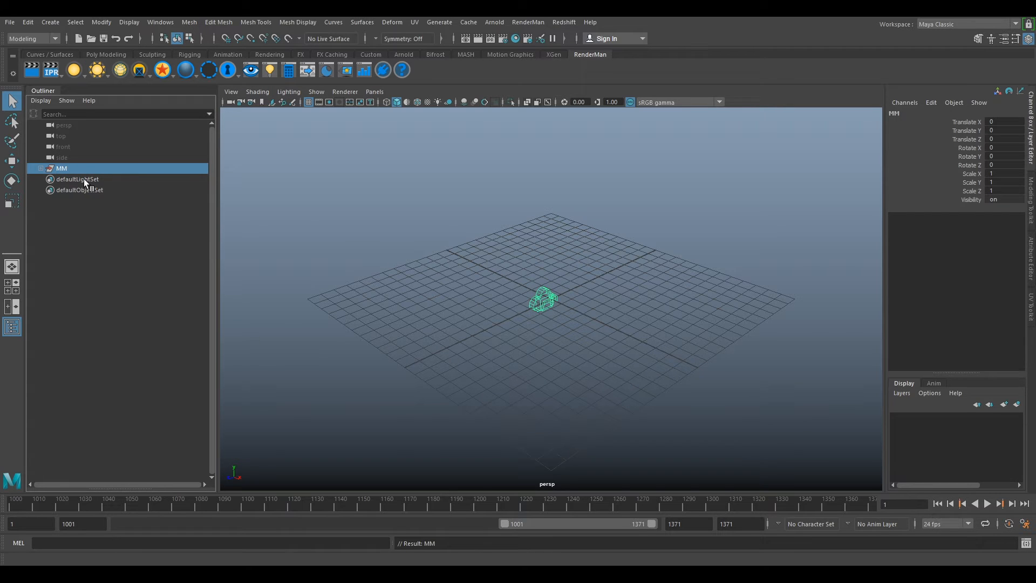
pyautogui.moveTo(40, 174)
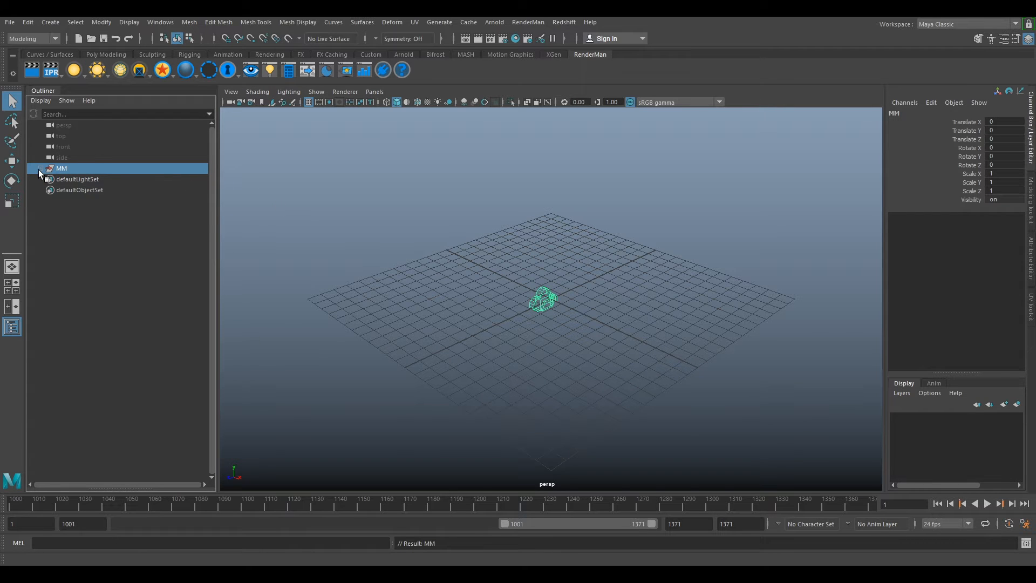
pyautogui.click(41, 168)
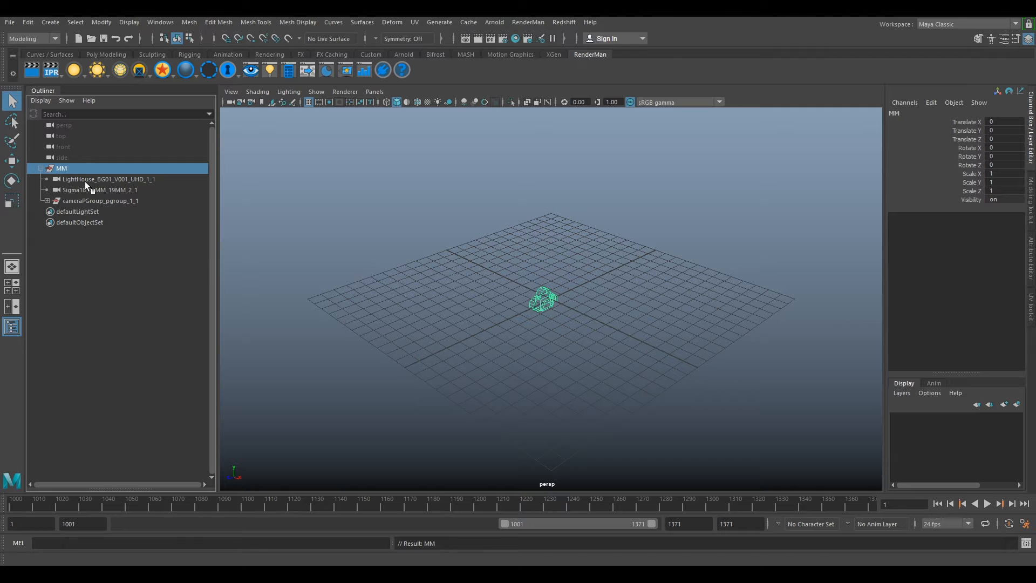
pyautogui.click(108, 179)
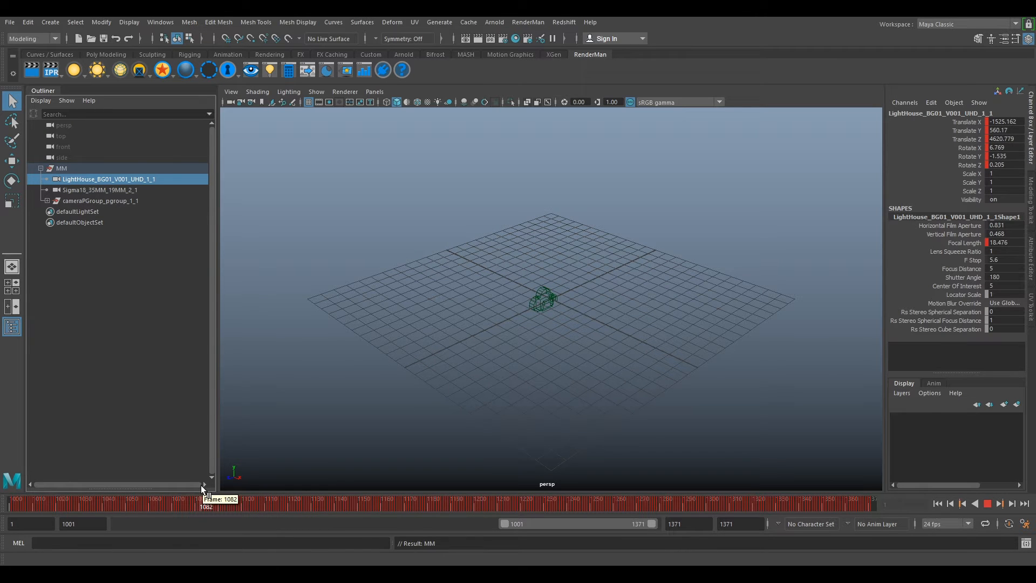
pyautogui.click(97, 190)
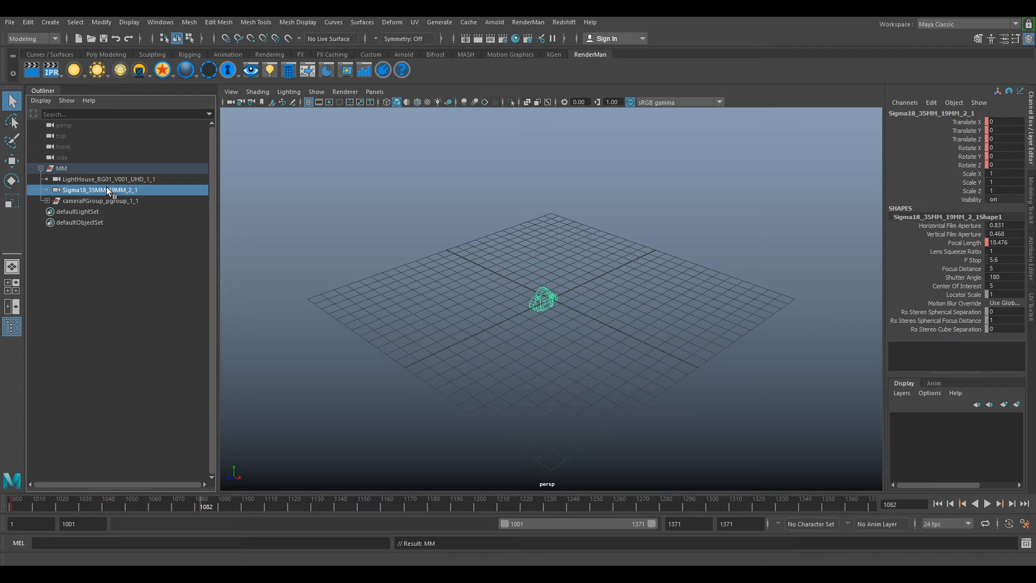
pyautogui.moveTo(103, 189)
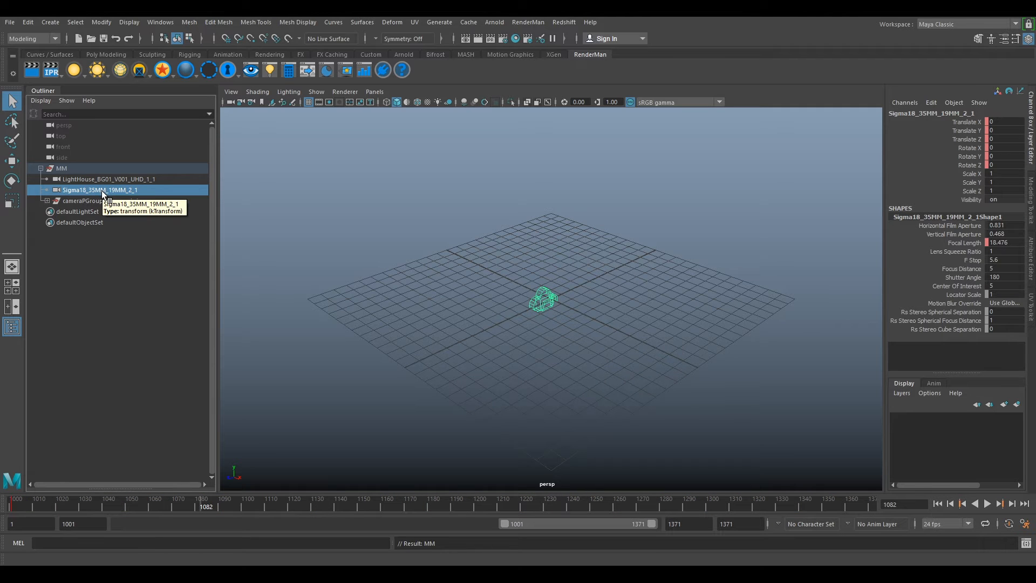
pyautogui.click(61, 168)
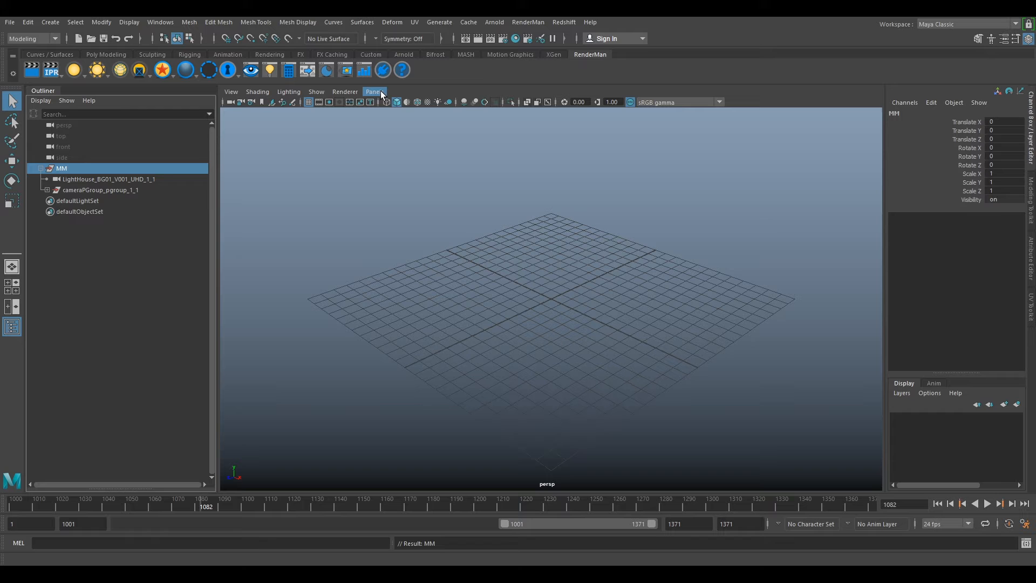
pyautogui.moveTo(362, 97)
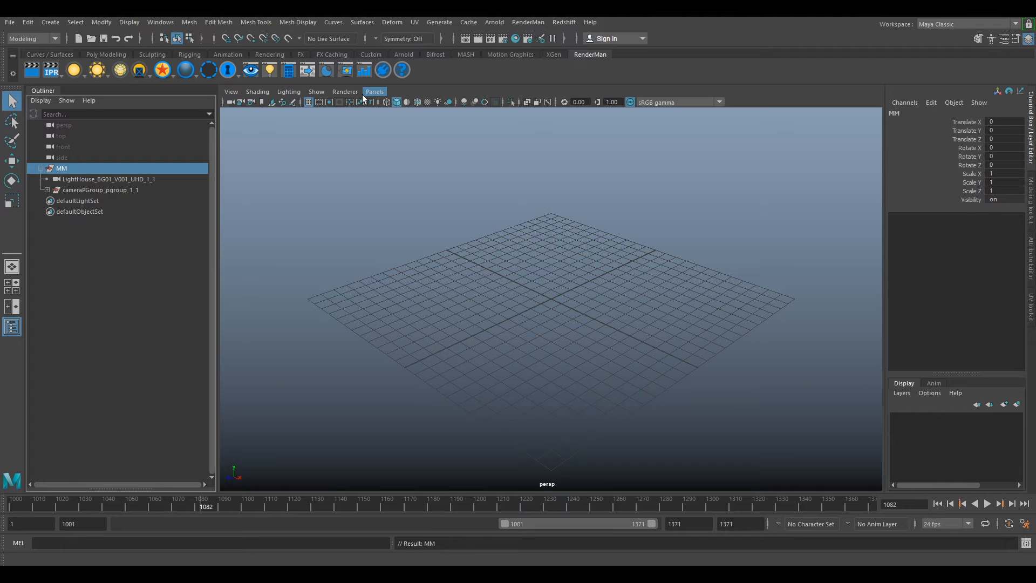
# Step: Look through the LightHouse_BG01_V001_UHD_1_1 camera in the viewport via Panels > Perspective
pyautogui.click(374, 91)
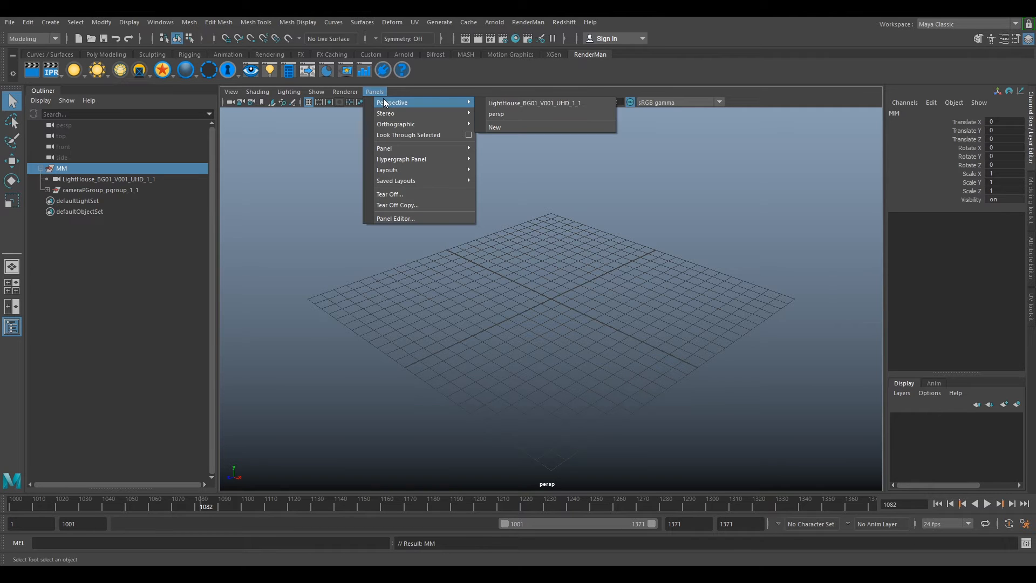
pyautogui.click(533, 103)
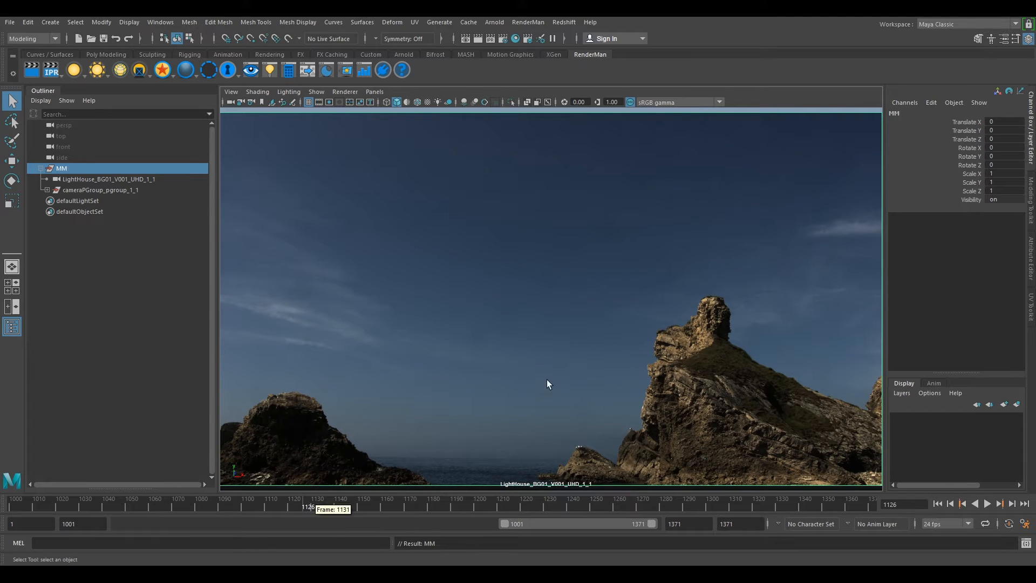
pyautogui.moveTo(286, 372)
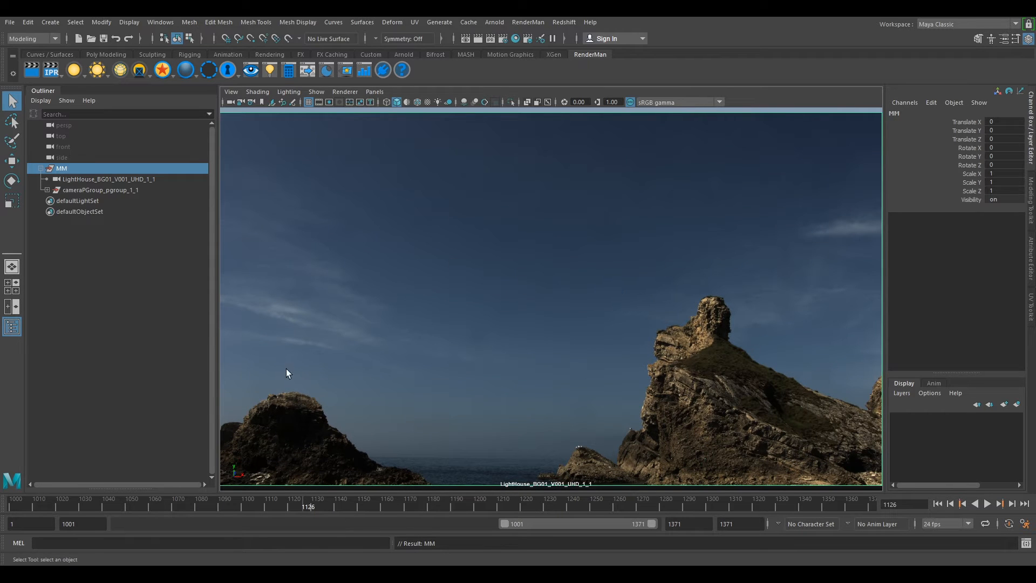
pyautogui.moveTo(908, 196)
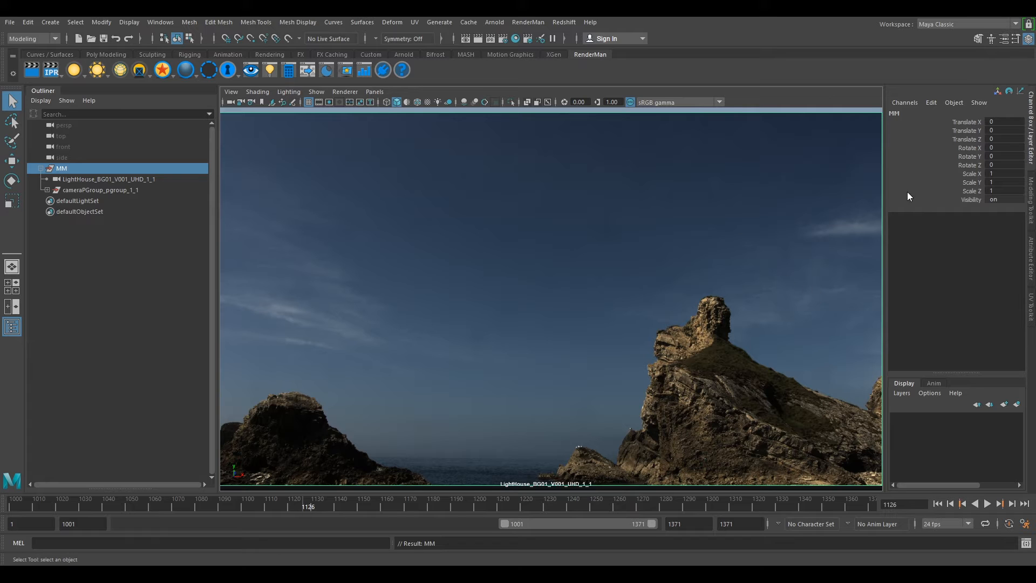
pyautogui.moveTo(626, 117)
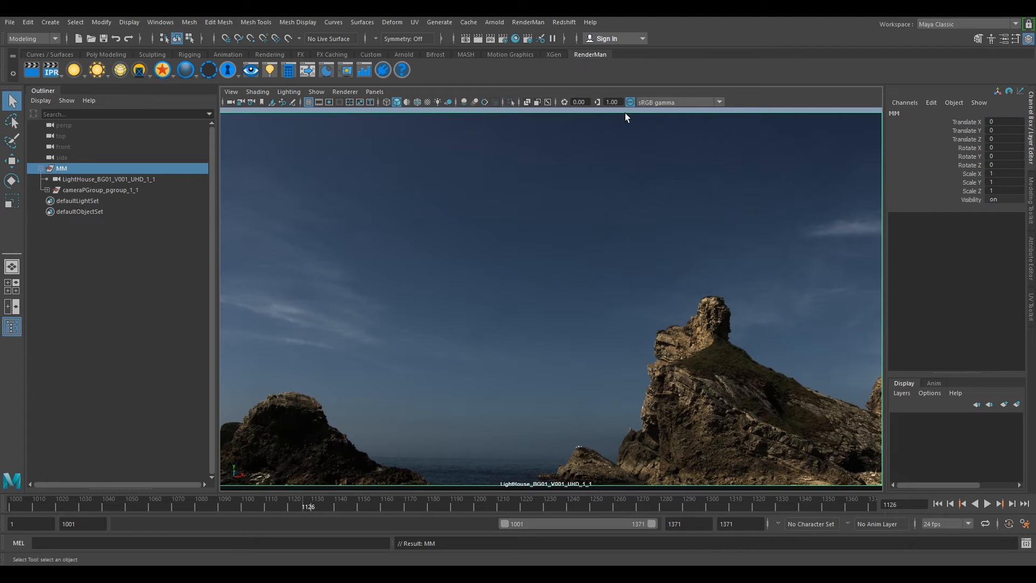
pyautogui.moveTo(236, 102)
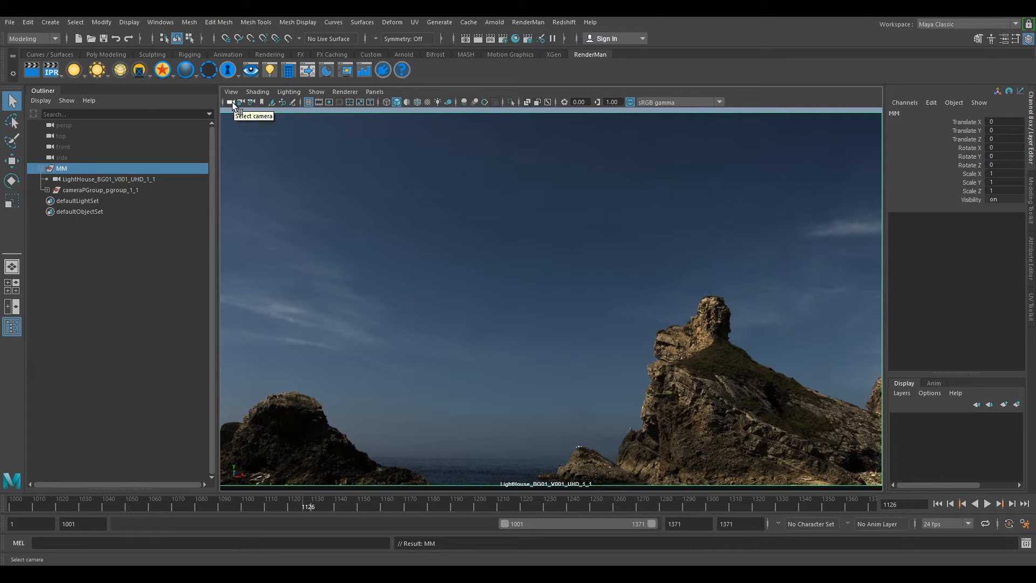
# Step: Give imagePlaneShape1 an alpha gain of 0.7 and Raw colour space
pyautogui.click(108, 179)
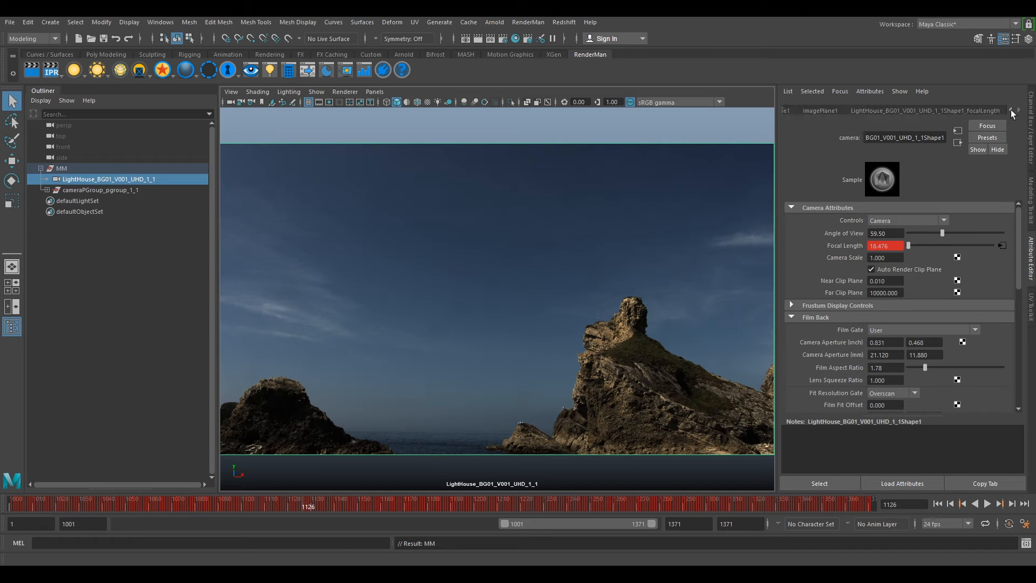
pyautogui.click(1013, 110)
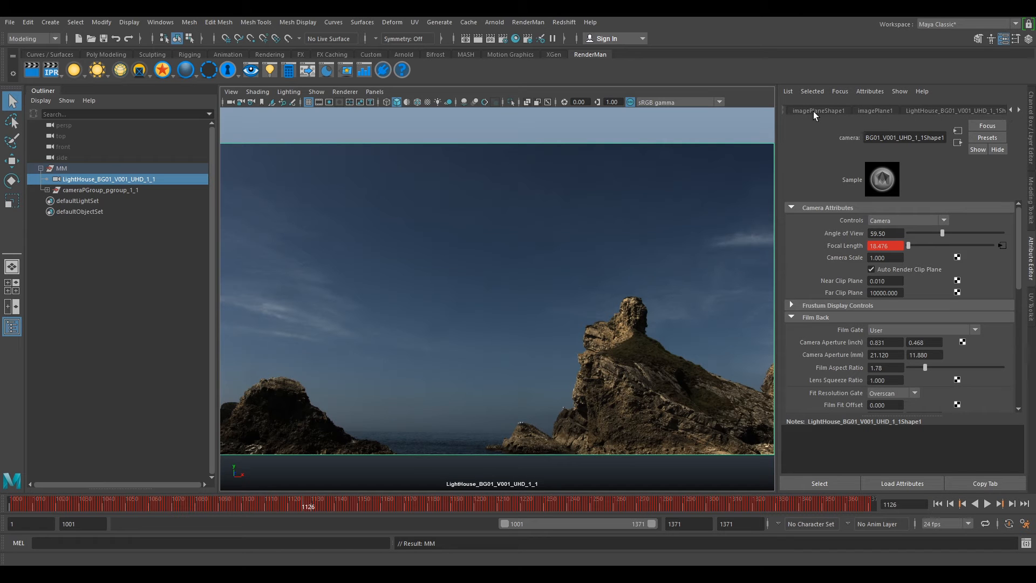
pyautogui.click(818, 110)
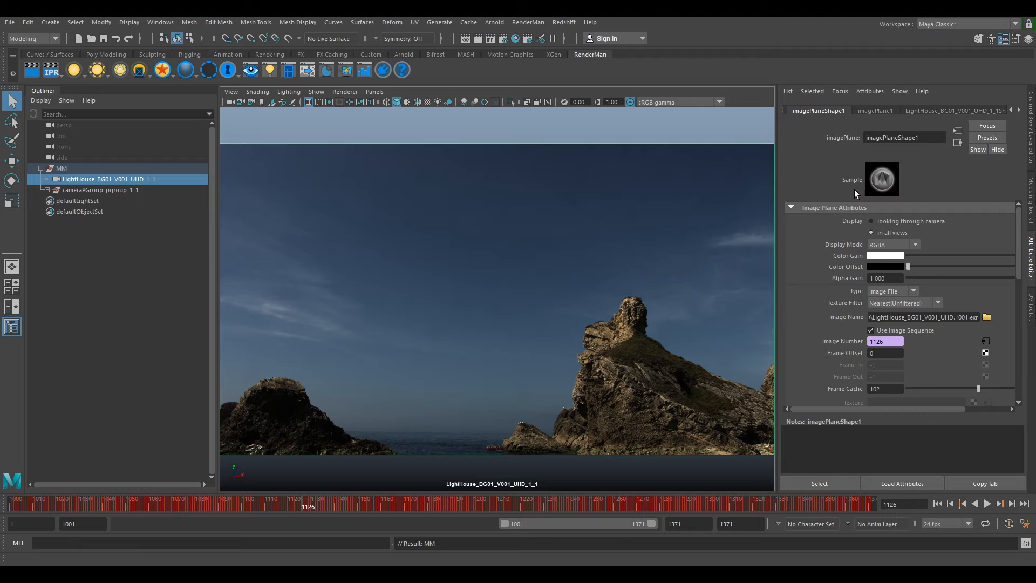
pyautogui.tripleClick(886, 278)
pyautogui.write('0.700')
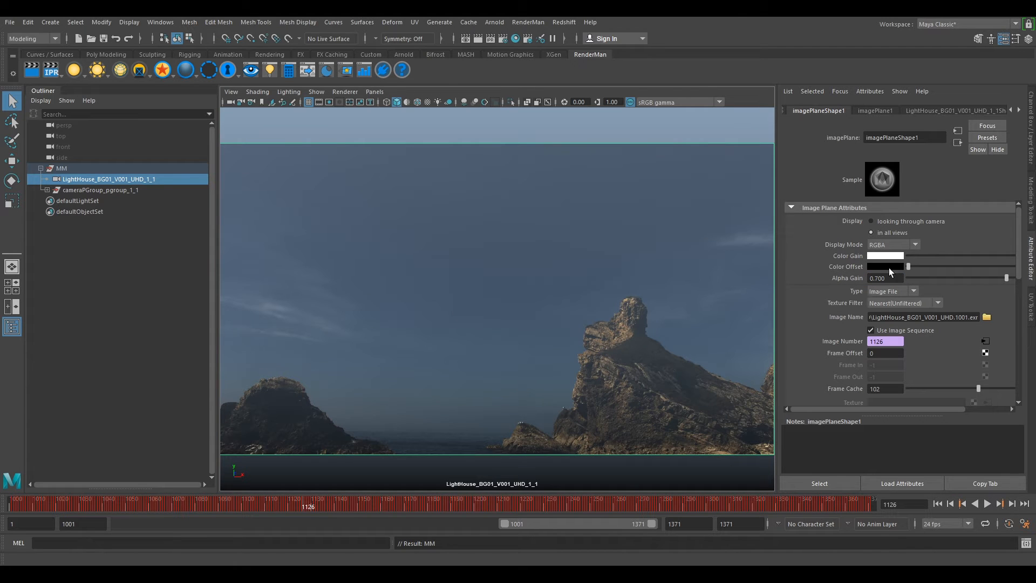
pyautogui.scroll(-3)
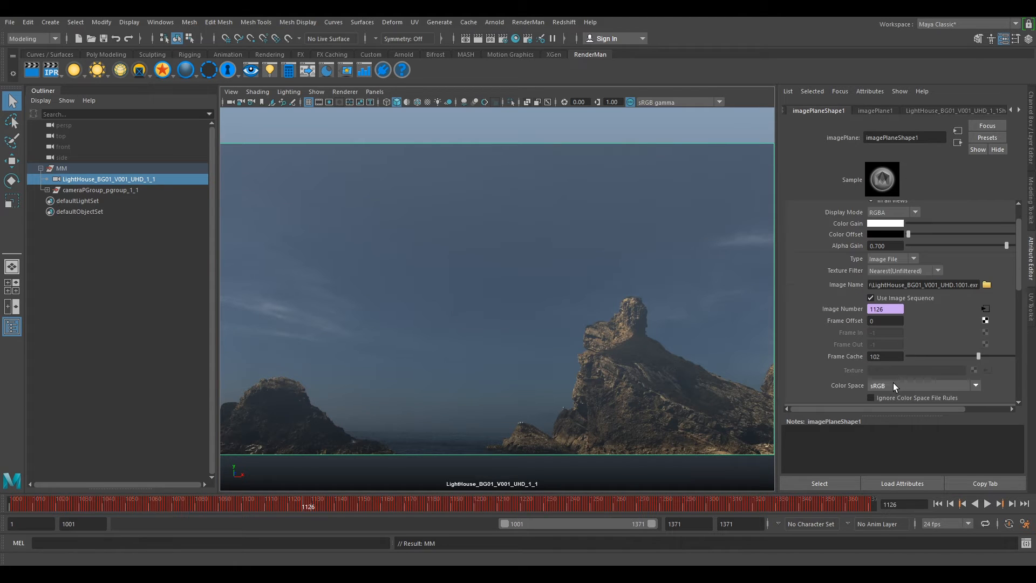
pyautogui.click(974, 385)
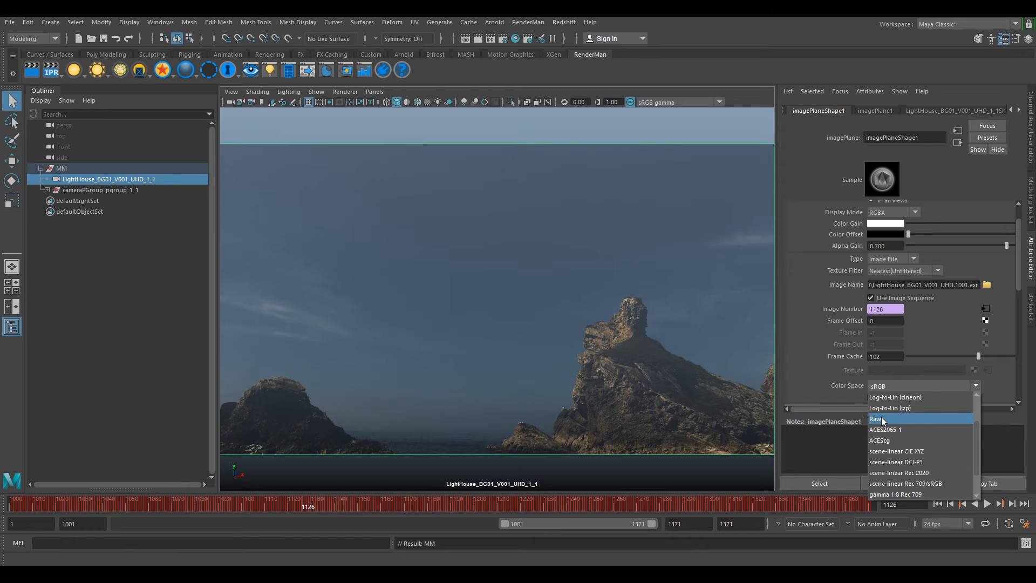
pyautogui.click(877, 419)
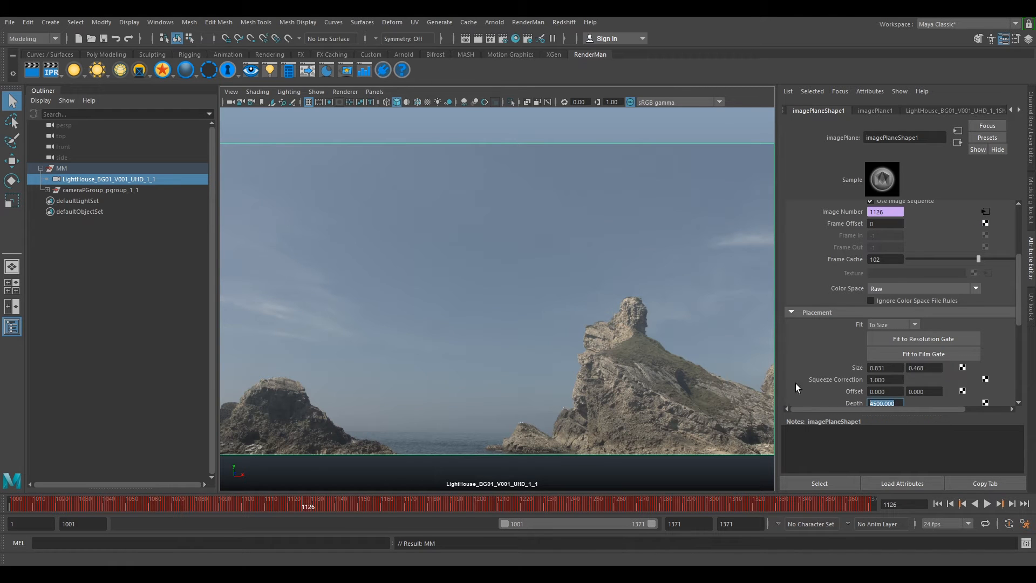
pyautogui.scroll(3)
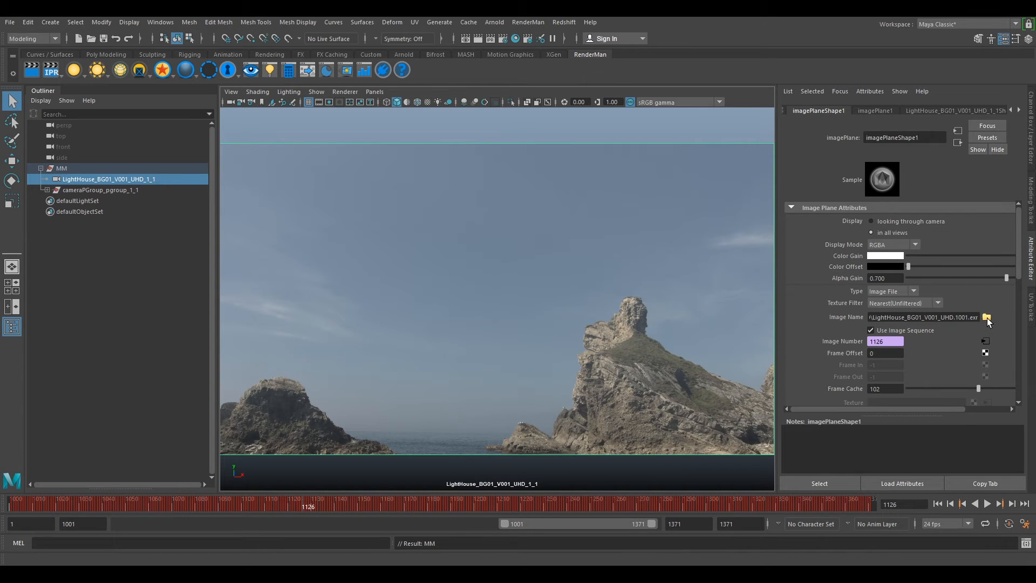
# Step: Load frame 1001 from the UDP folder as the image plane, with Use Image Sequence enabled
pyautogui.click(985, 317)
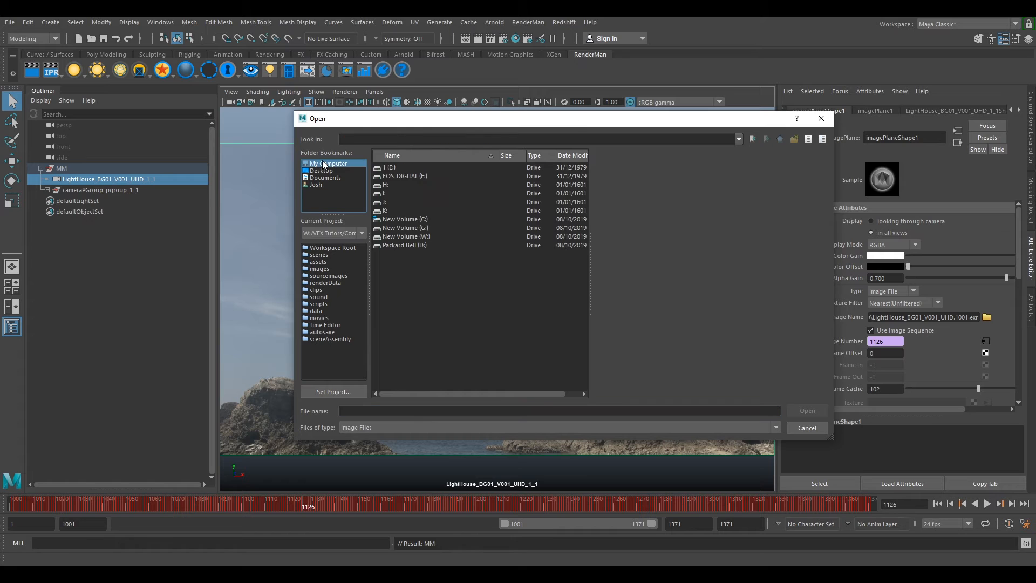
pyautogui.doubleClick(403, 227)
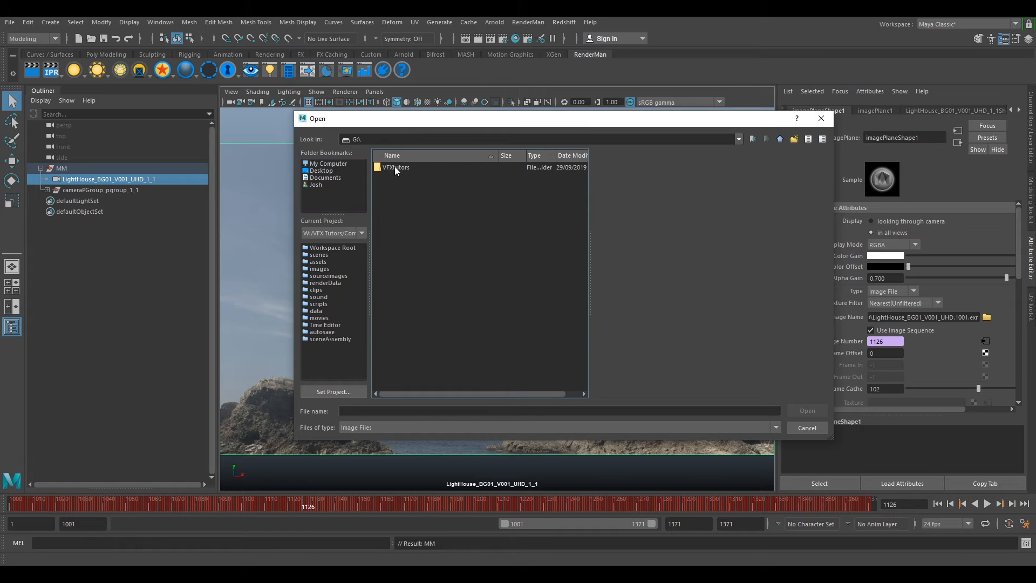
pyautogui.doubleClick(395, 167)
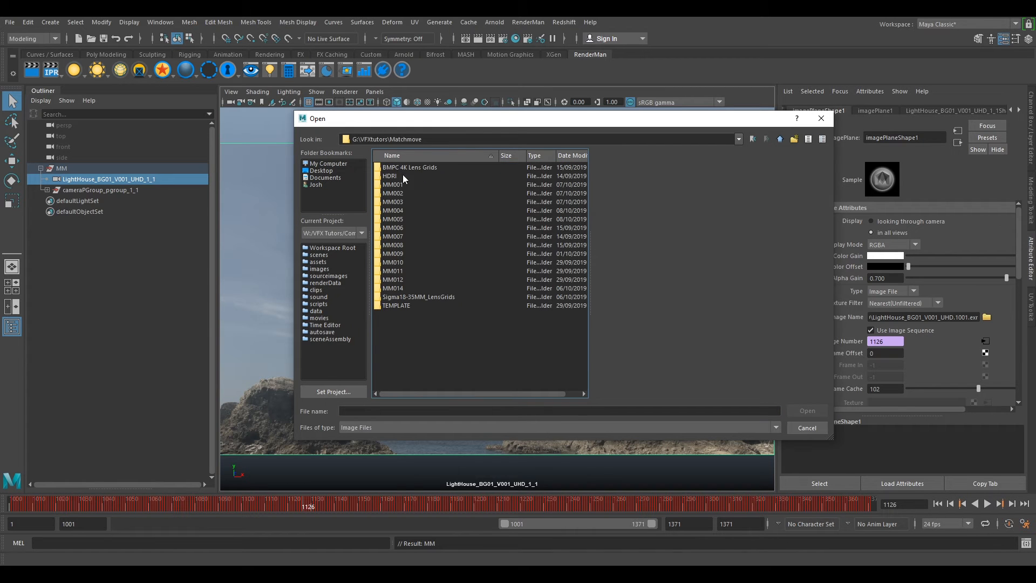
pyautogui.doubleClick(393, 219)
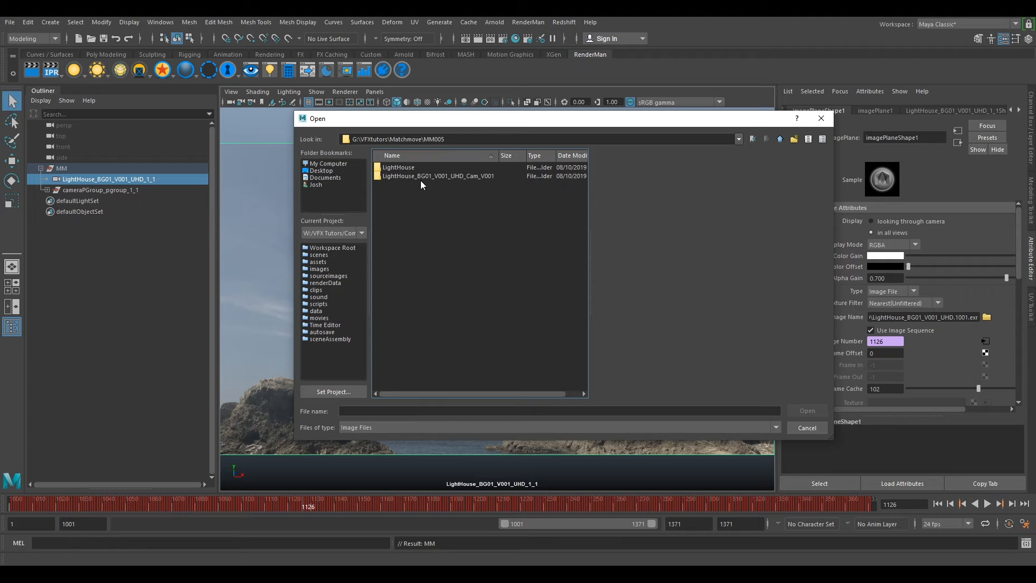
pyautogui.doubleClick(439, 176)
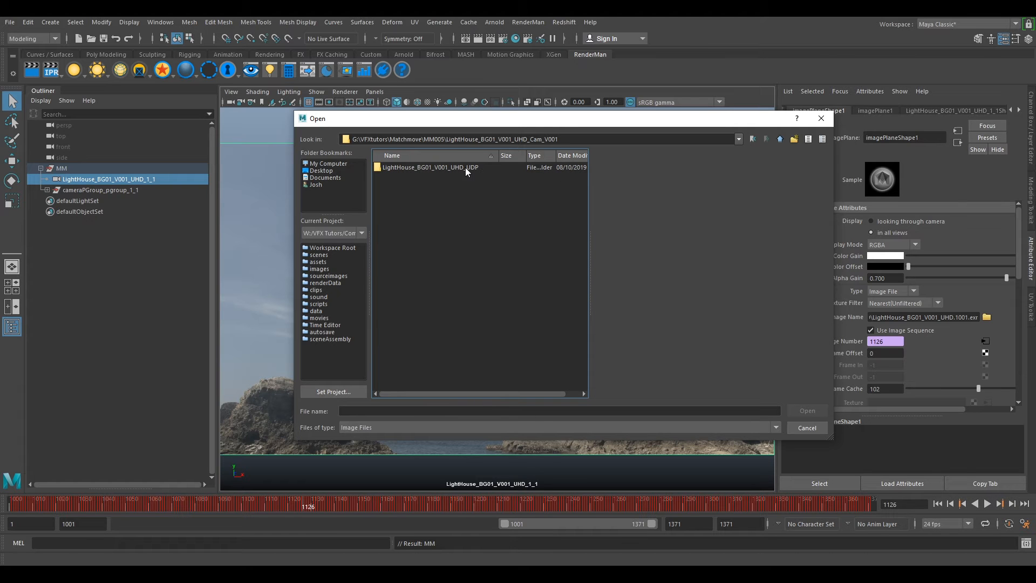
pyautogui.doubleClick(428, 166)
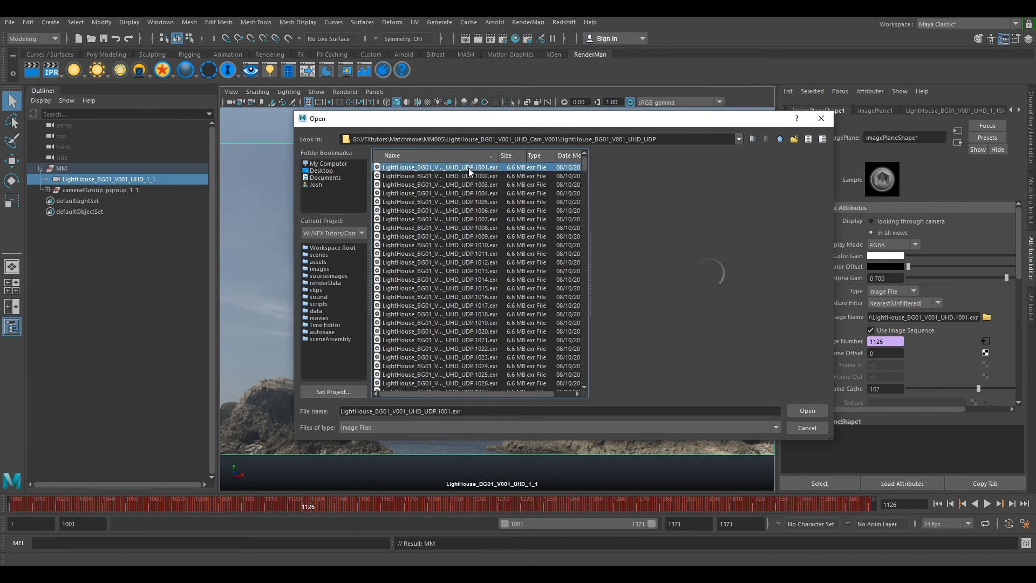
pyautogui.click(806, 410)
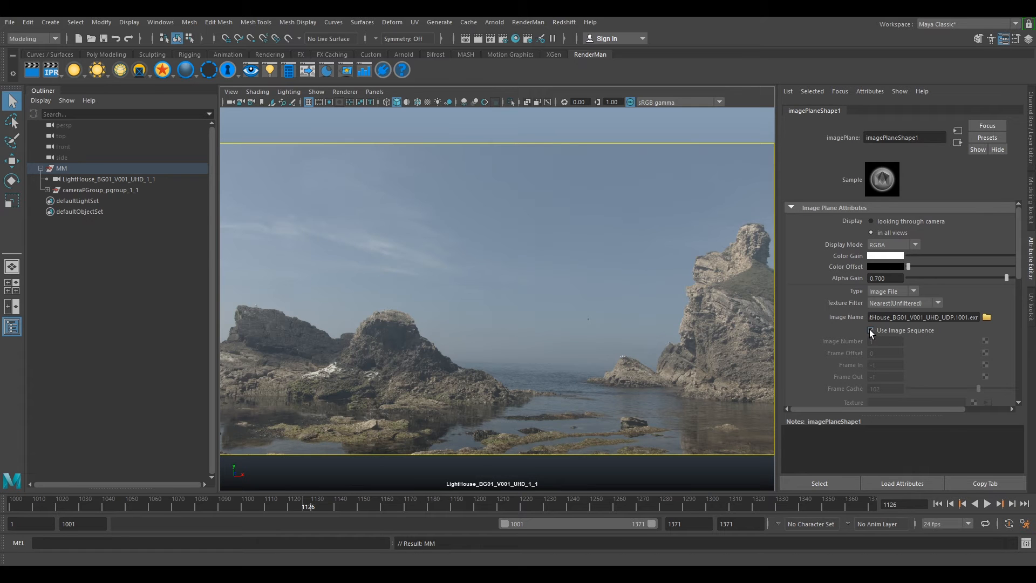
pyautogui.click(871, 330)
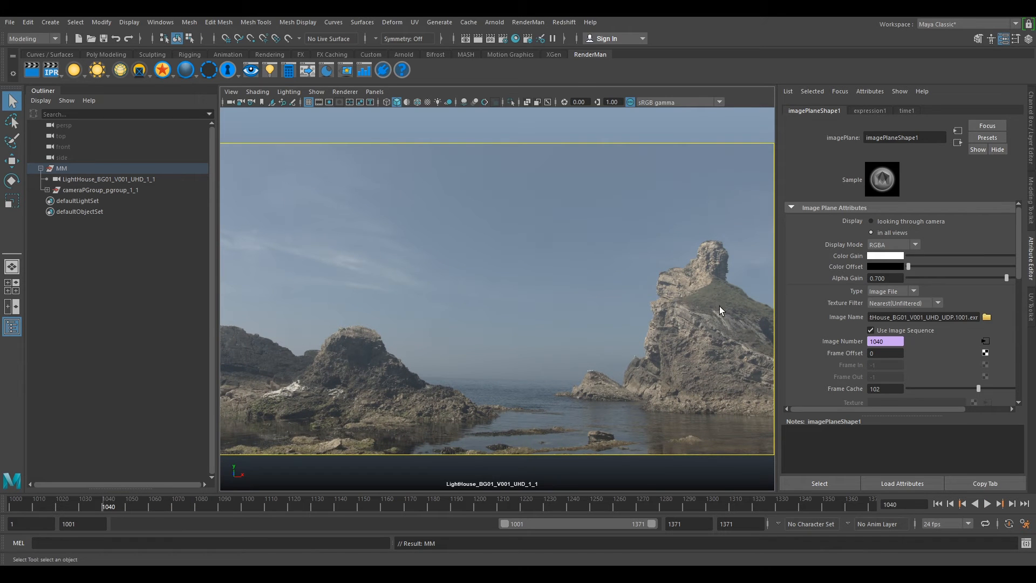
pyautogui.moveTo(9, 22)
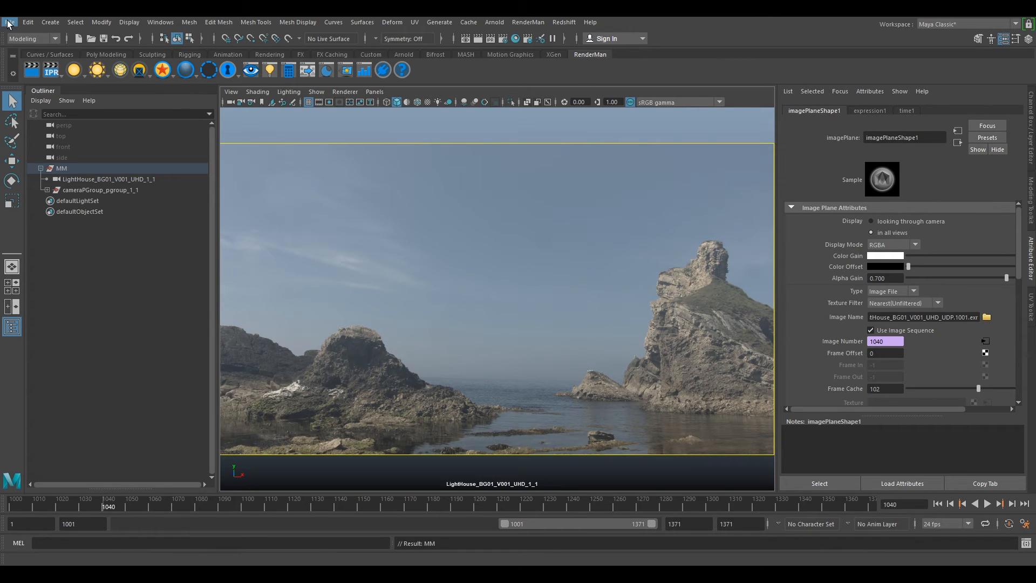
# Step: Import Lighthouse_Scan_V001.obj from the LightHouse Data/SetGeo/SetGeo folder
pyautogui.click(10, 22)
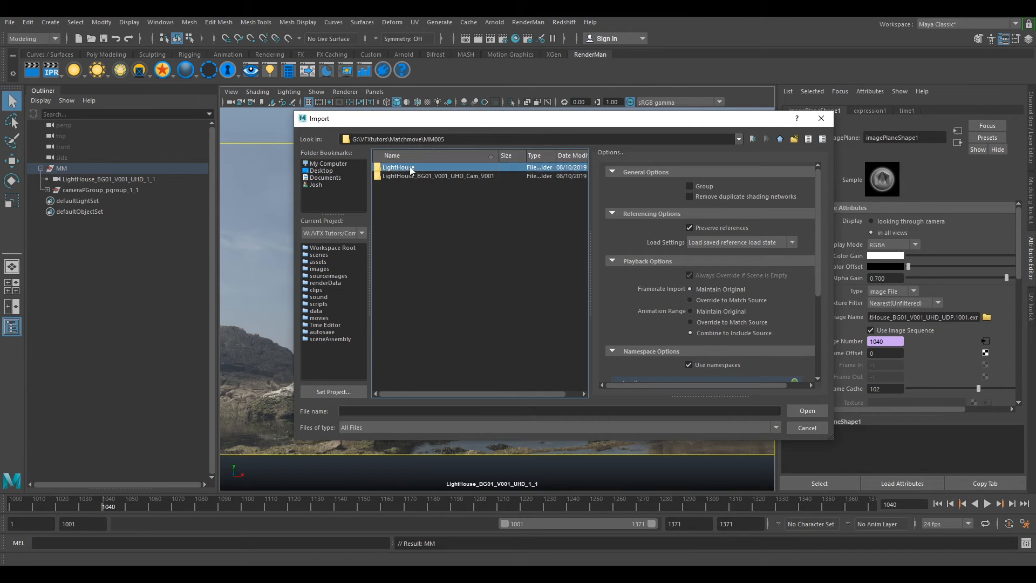
pyautogui.doubleClick(400, 168)
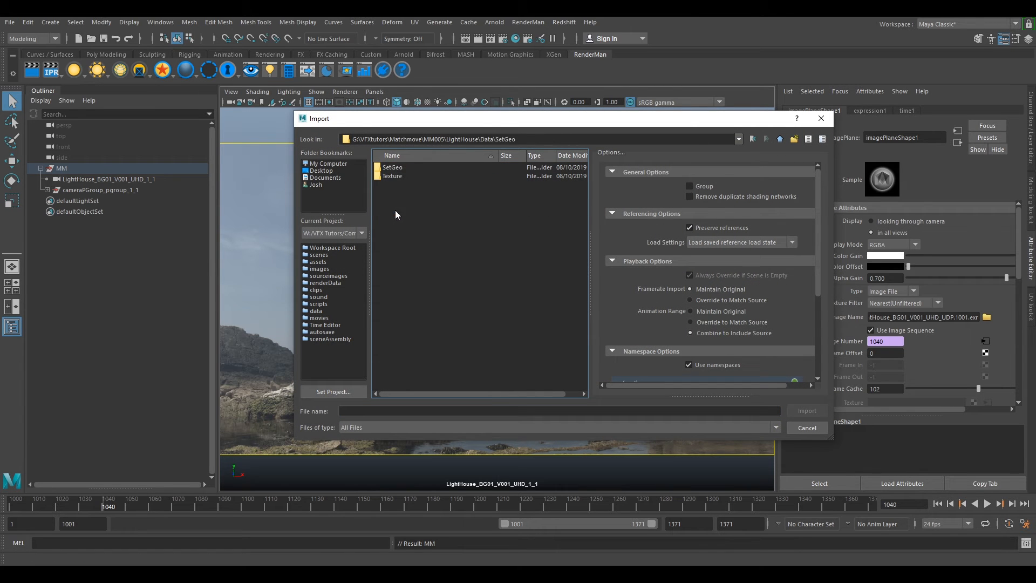
pyautogui.doubleClick(392, 167)
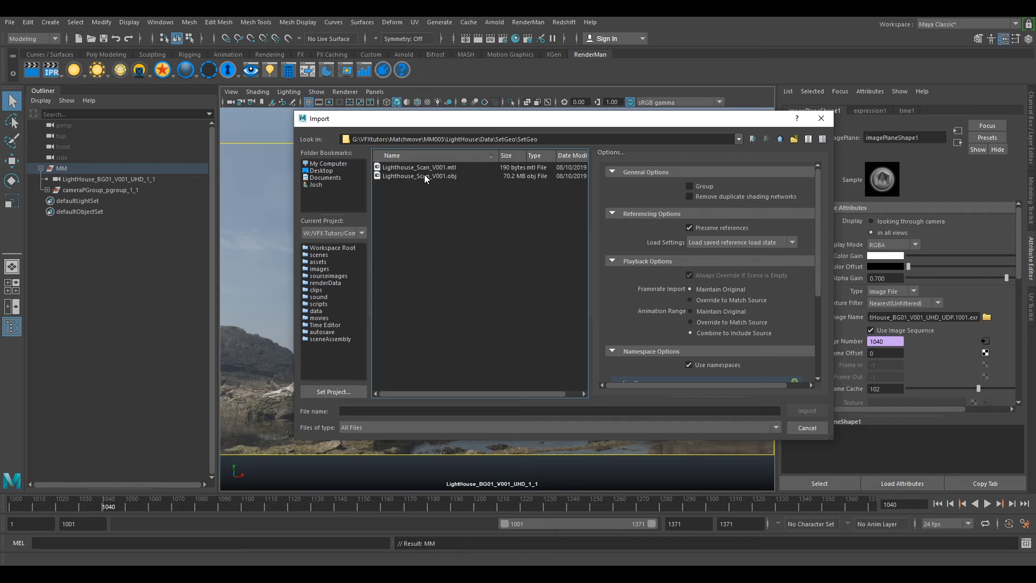
pyautogui.click(806, 427)
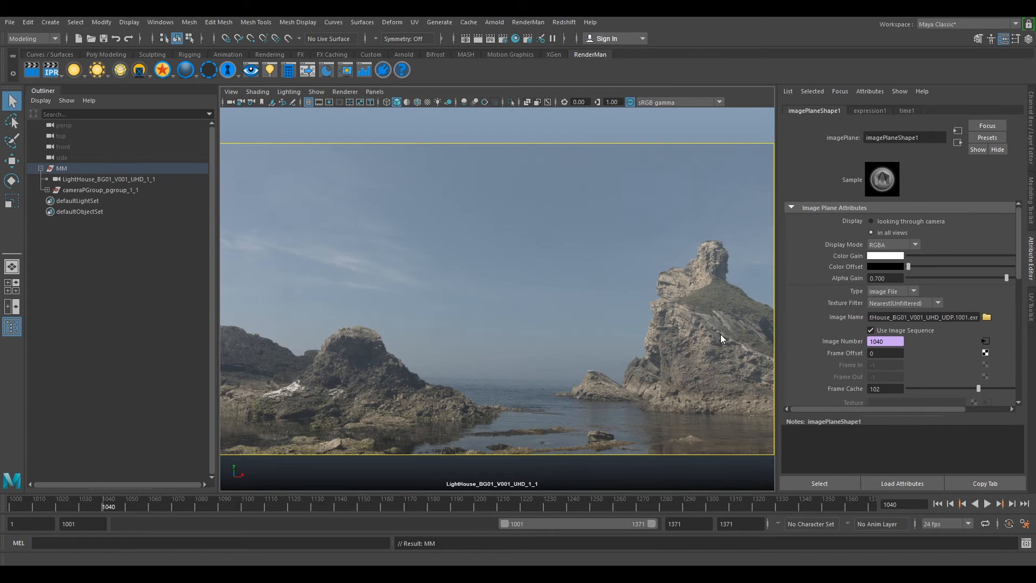
pyautogui.moveTo(629, 200)
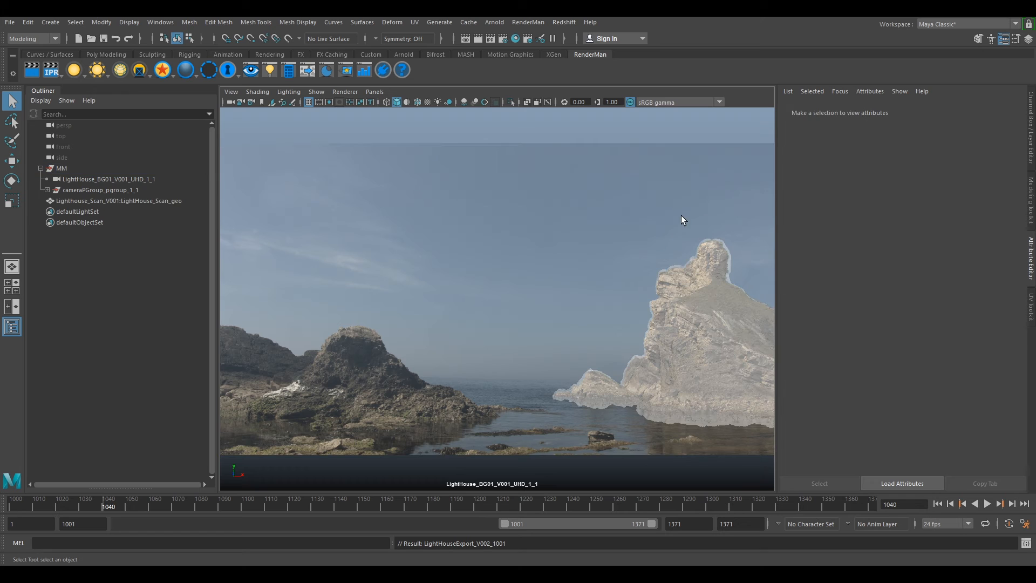
pyautogui.moveTo(657, 195)
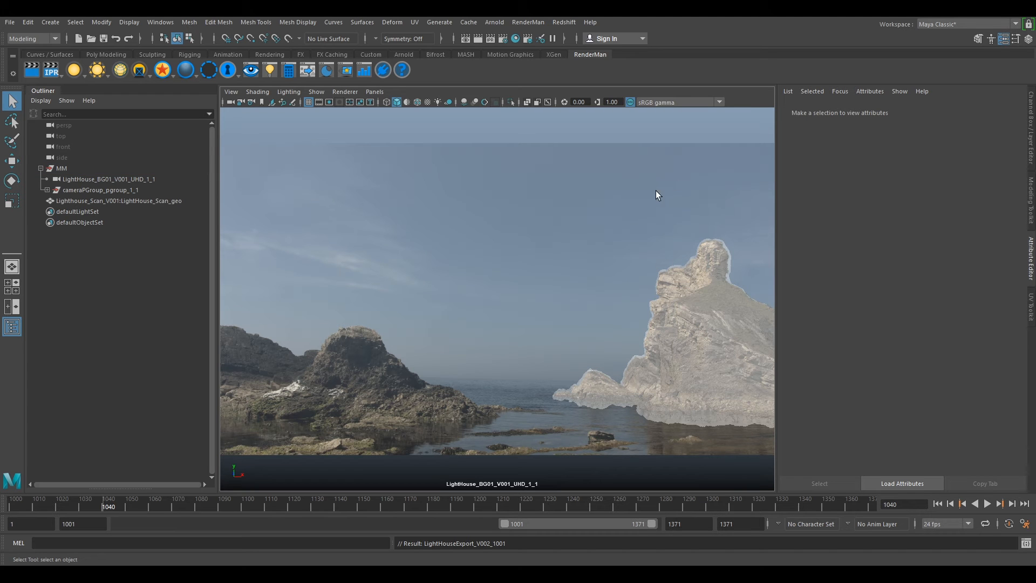
pyautogui.moveTo(706, 302)
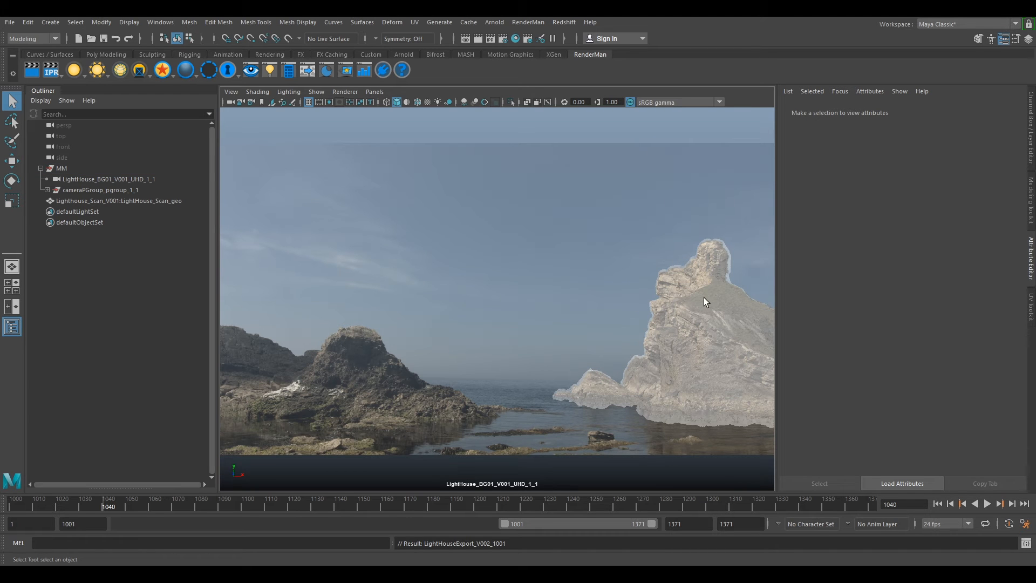
pyautogui.moveTo(693, 311)
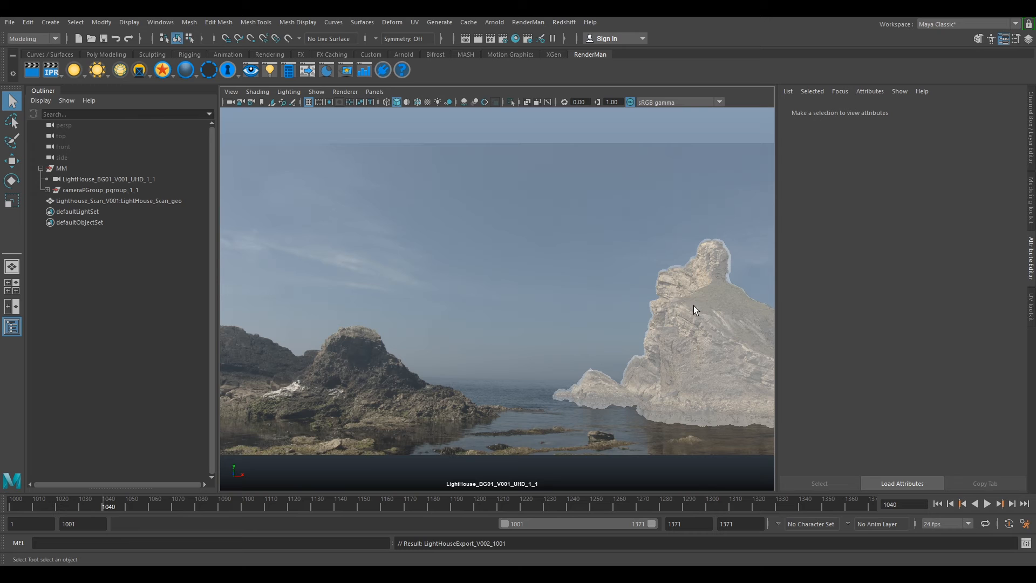
pyautogui.moveTo(655, 294)
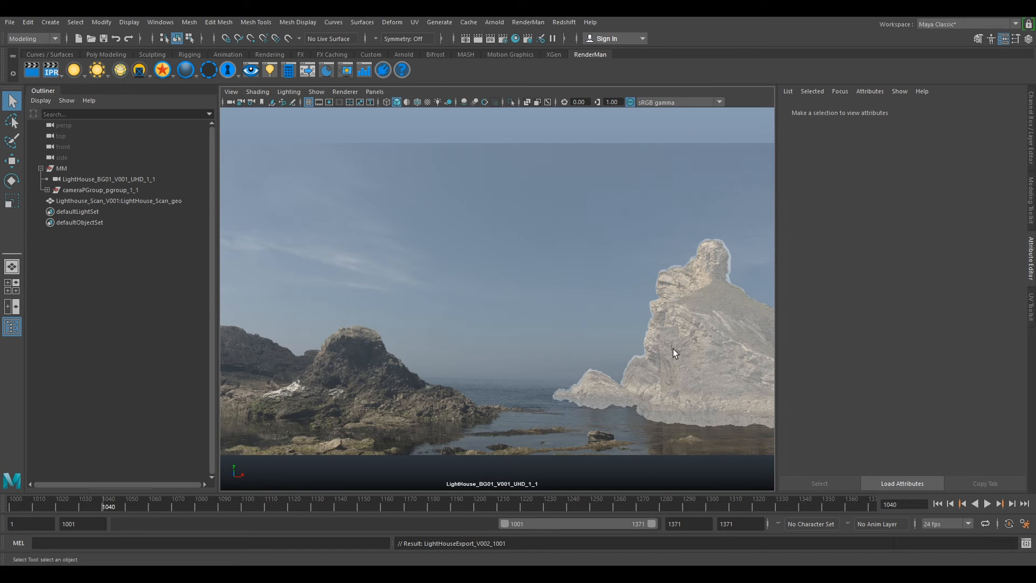
pyautogui.moveTo(674, 329)
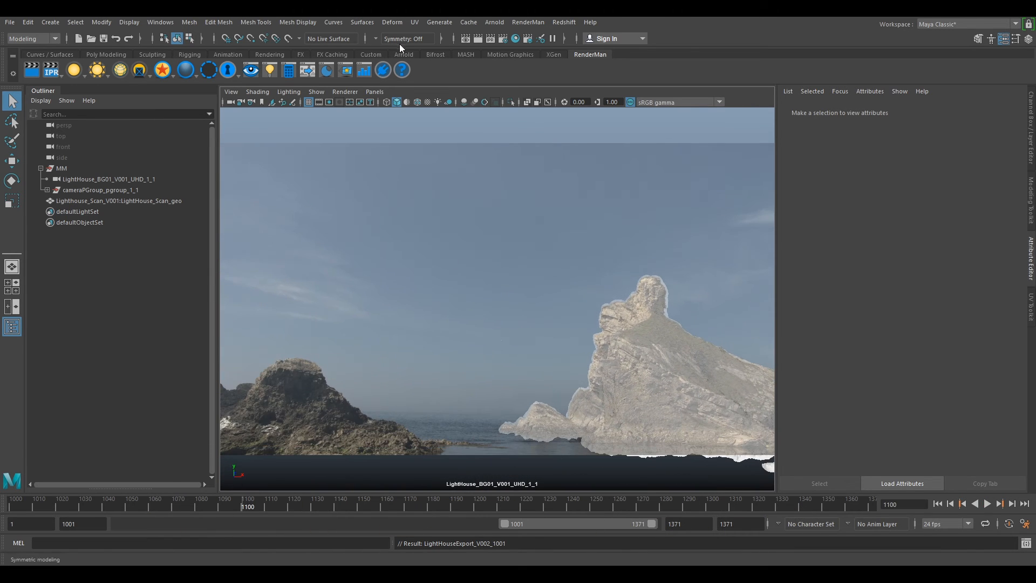
# Step: Open the viewport Panels menu to list the available camera views
pyautogui.click(375, 91)
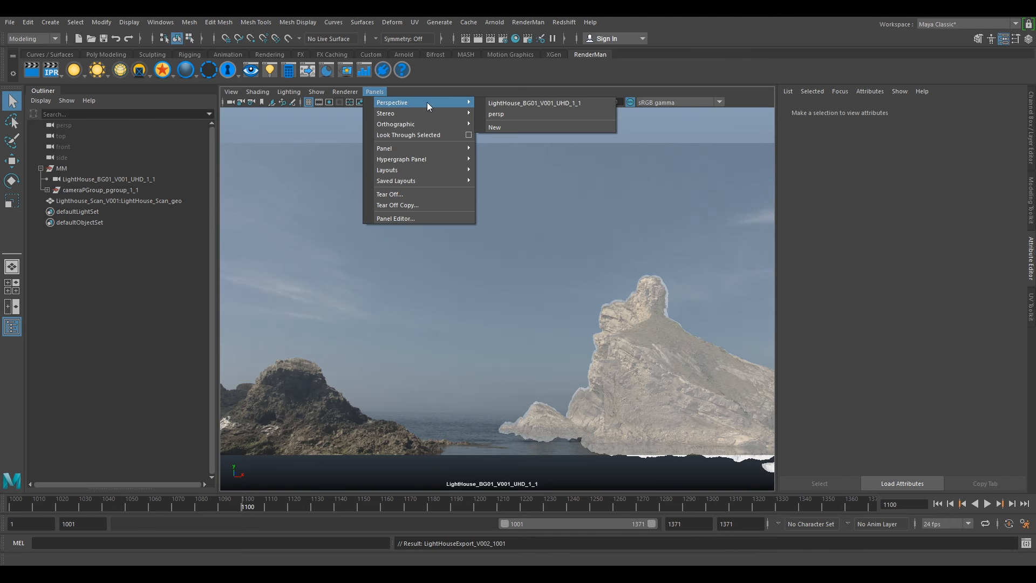
pyautogui.click(495, 114)
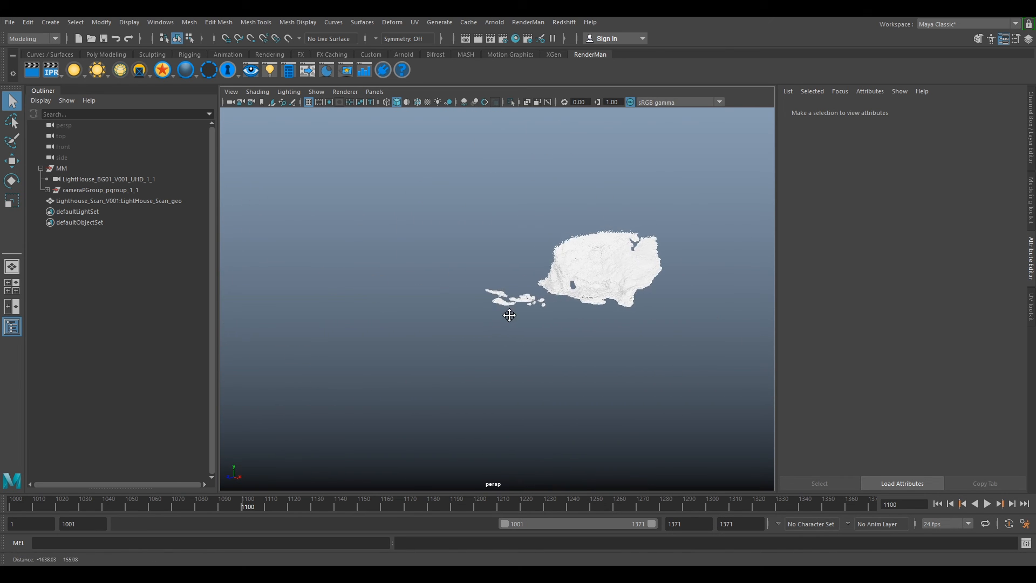
pyautogui.click(106, 179)
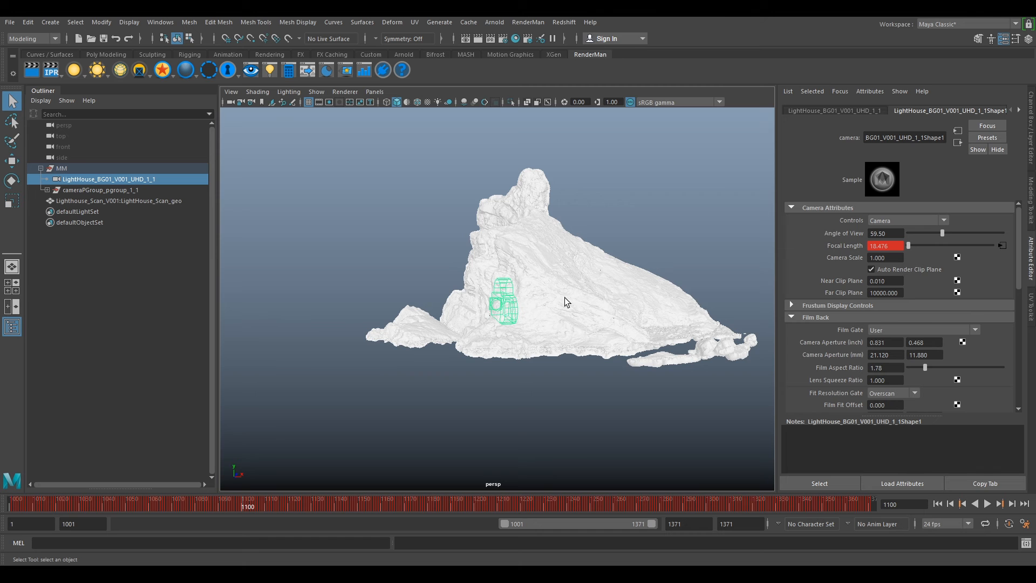
pyautogui.click(61, 168)
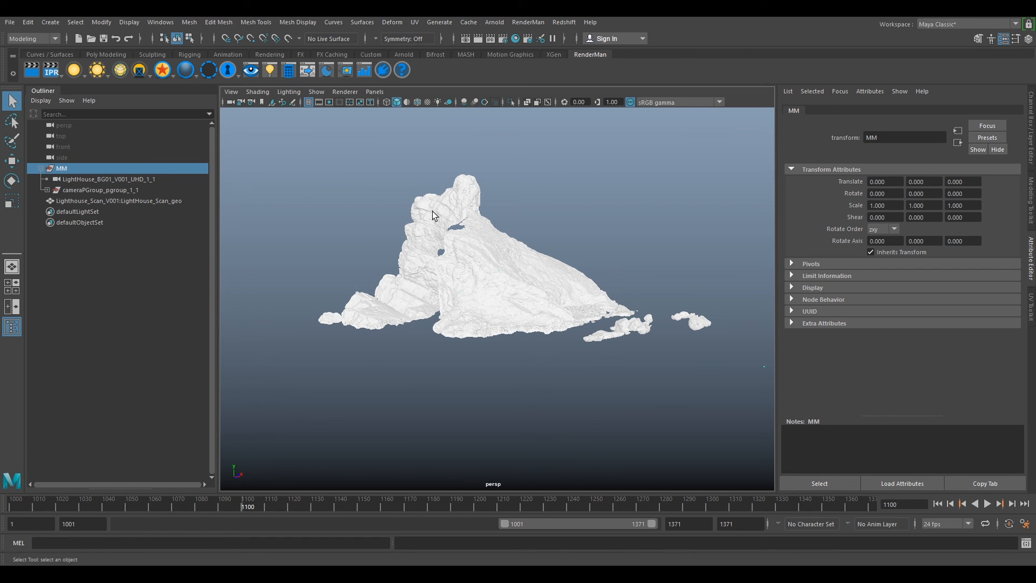
pyautogui.moveTo(104, 185)
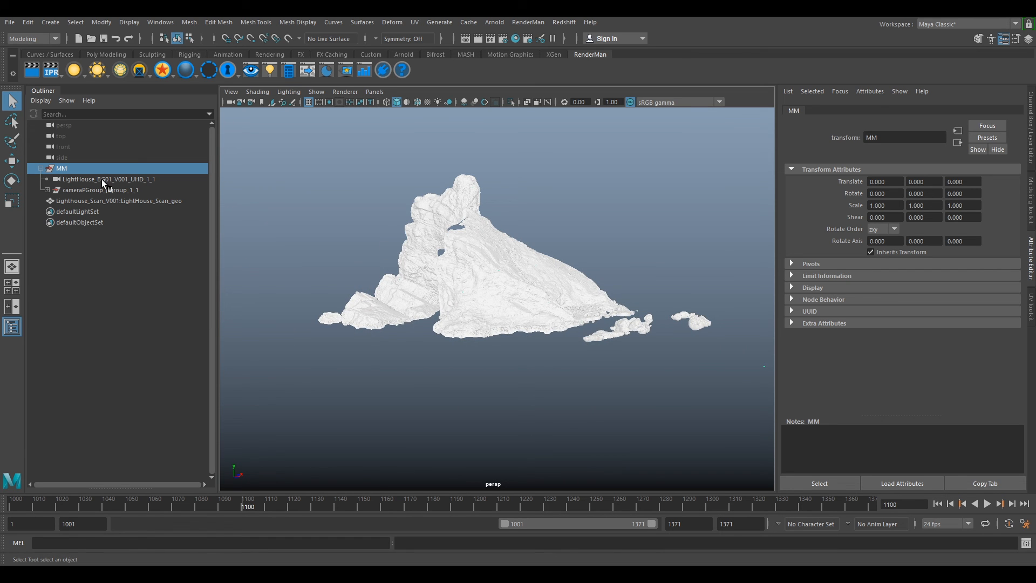
pyautogui.click(374, 91)
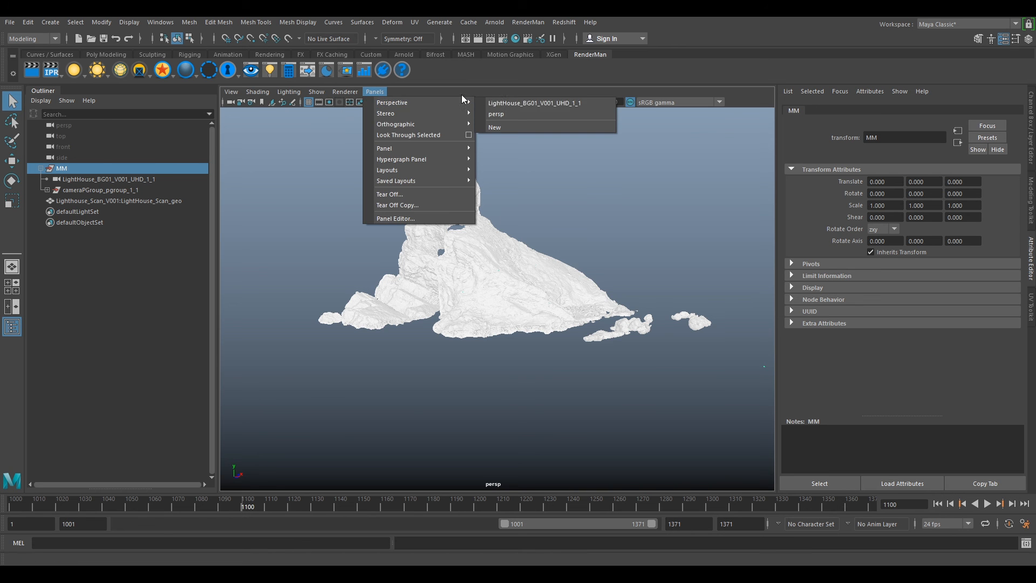
pyautogui.click(533, 103)
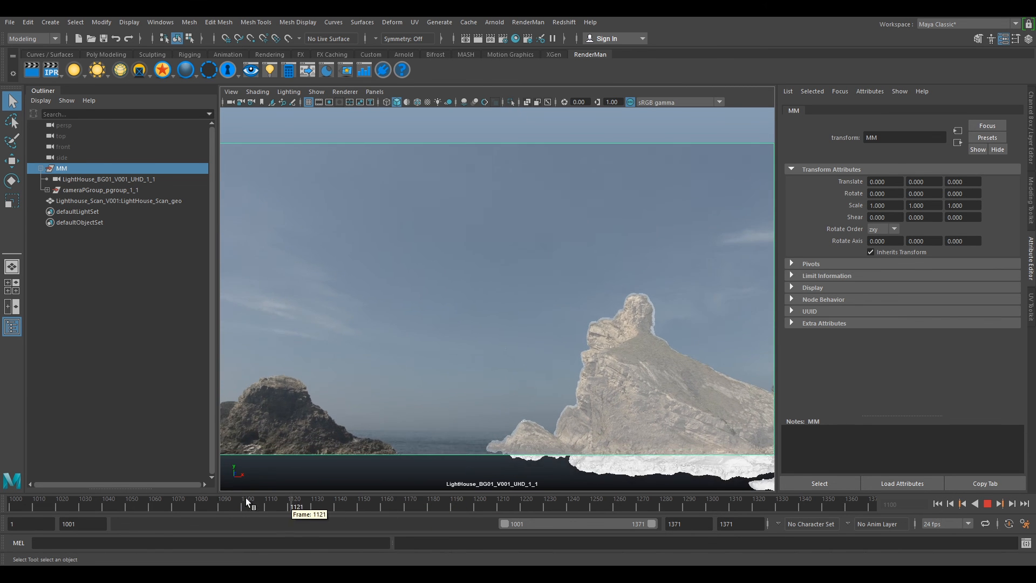